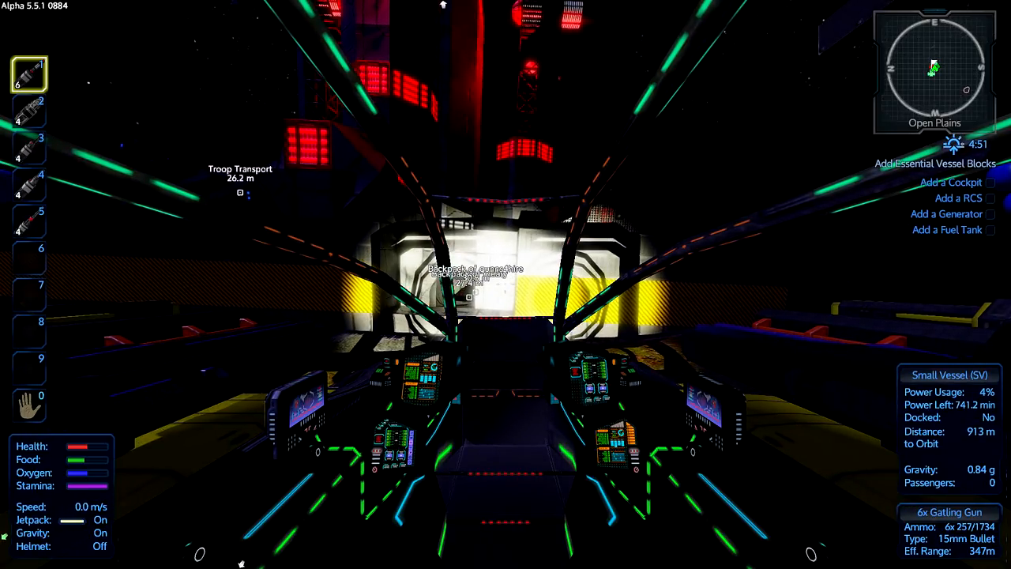
Fire the vessel's guns at the drone base, then climb out of the cockpit on foot.
{"action": "left_click", "coordinate": [29, 222]}
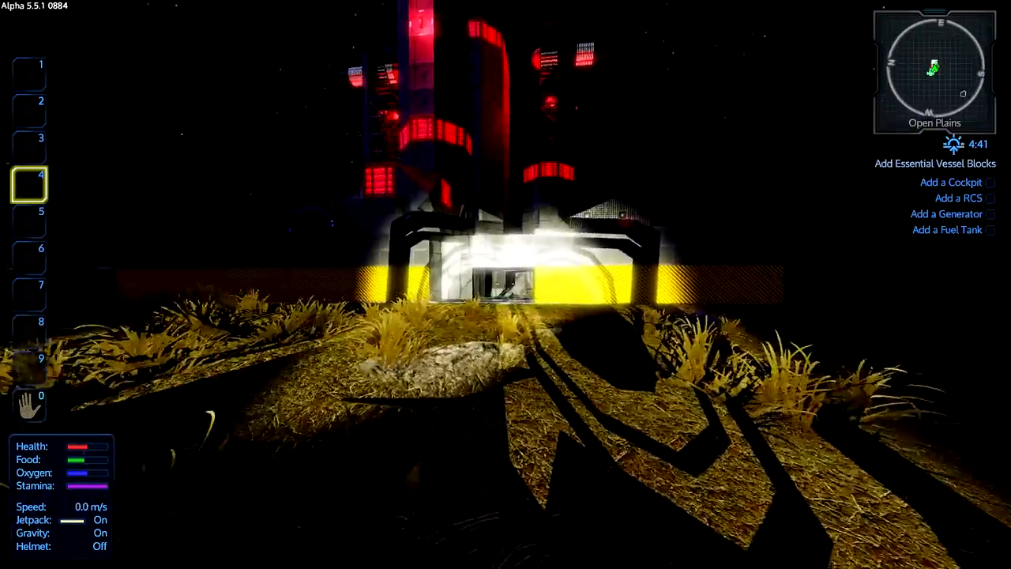
{"action": "key", "text": "w"}
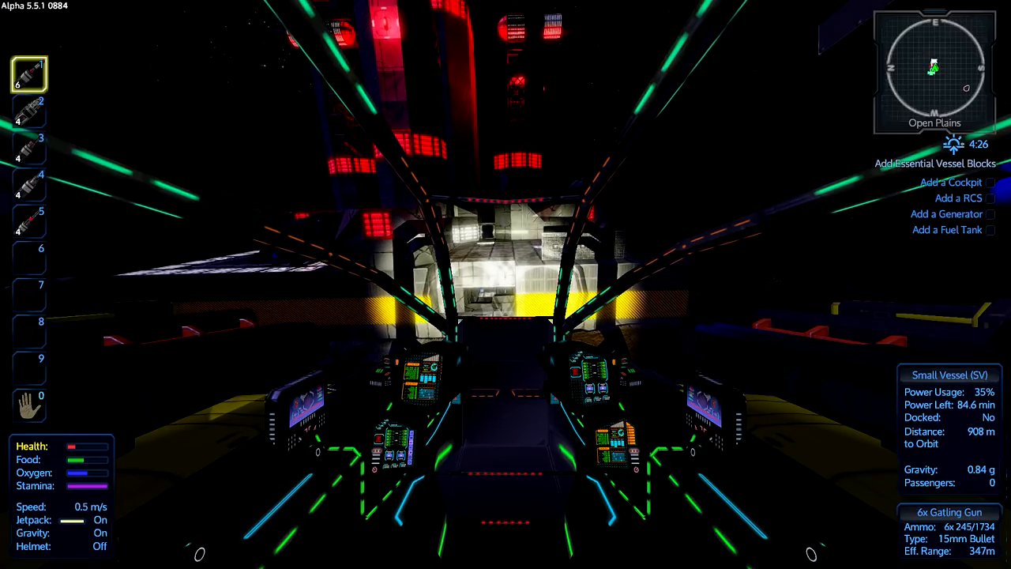
{"action": "key", "text": "5"}
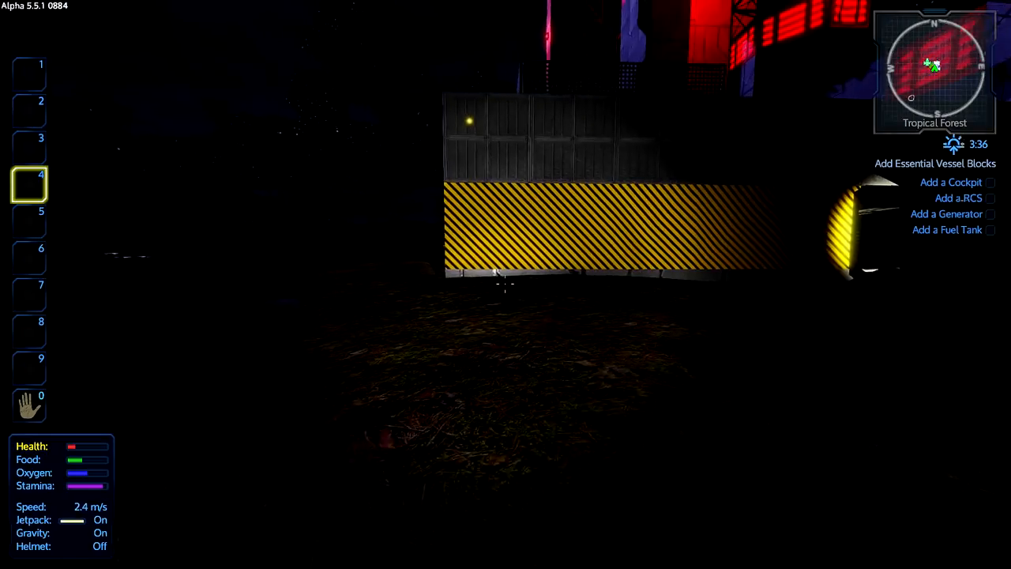
Open the inventory to load weapons and medkits into the hotbar.
{"action": "key", "text": "i"}
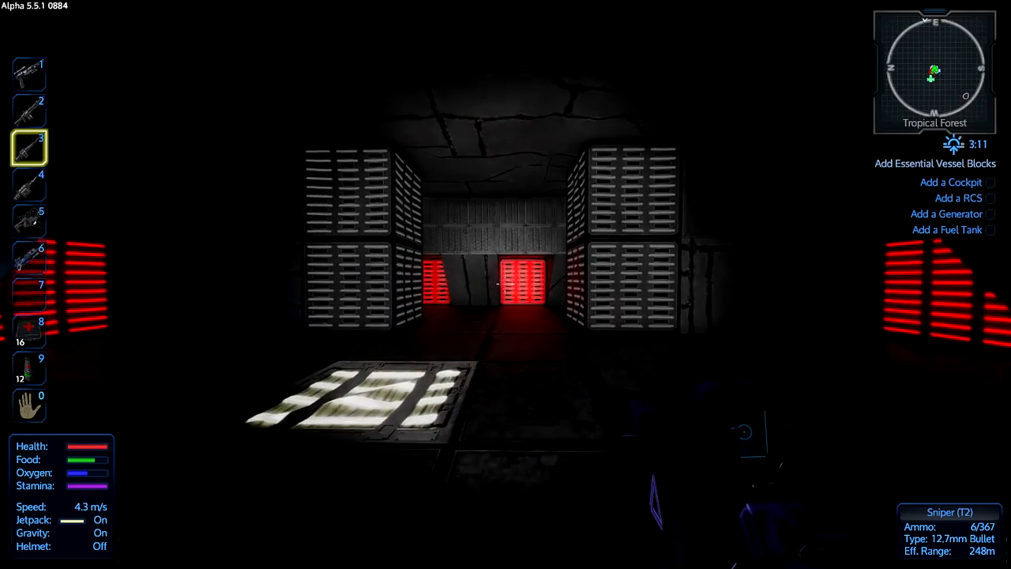
{"action": "mouse_move", "coordinate": [505, 284]}
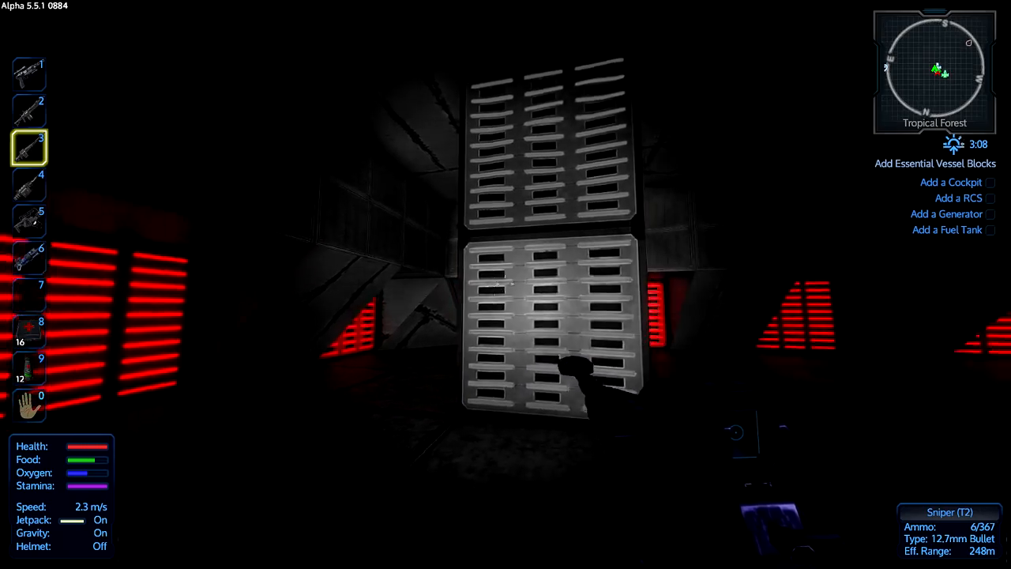
{"action": "mouse_move", "coordinate": [506, 284]}
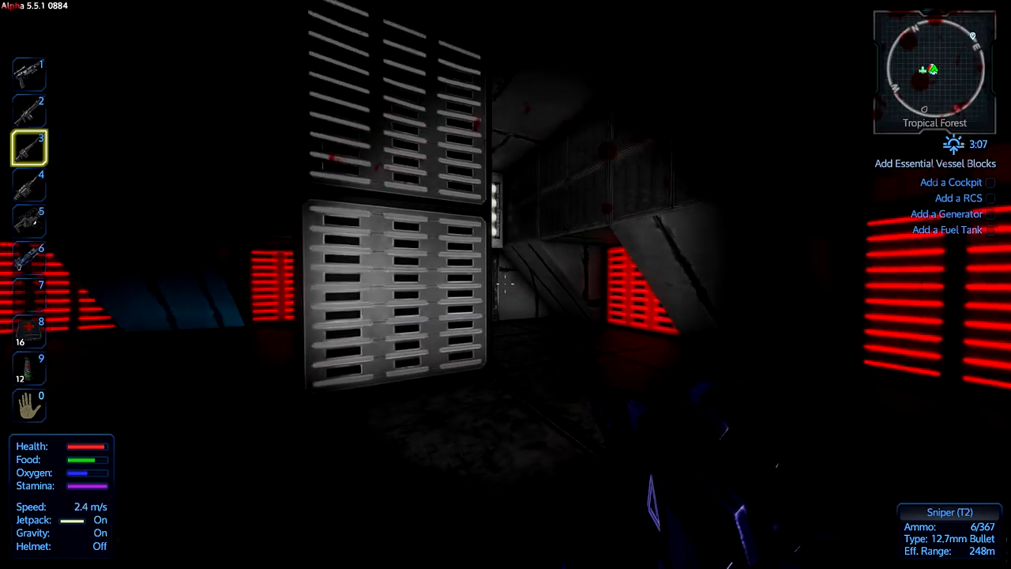
{"action": "mouse_move", "coordinate": [506, 284]}
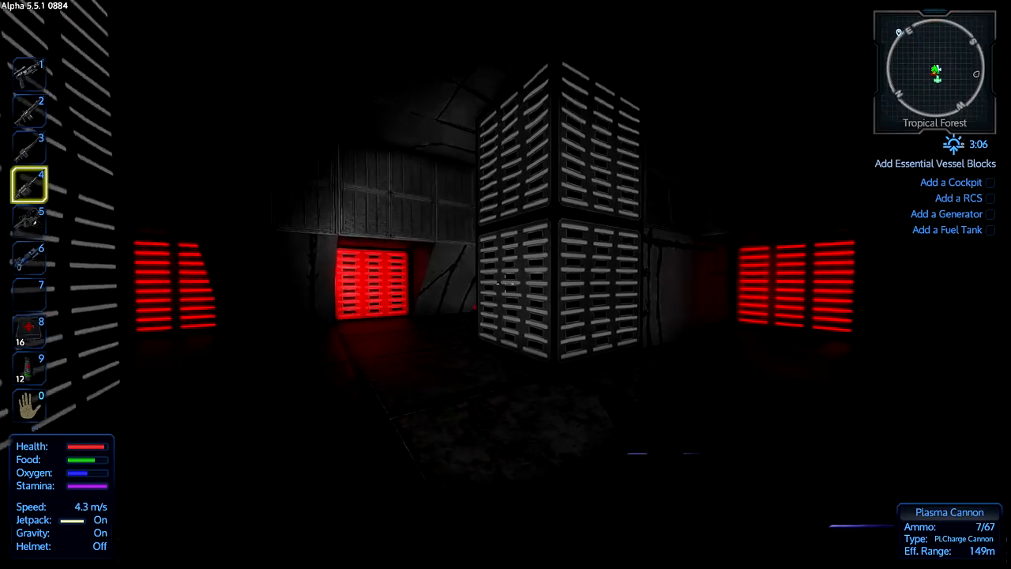
Fire the plasma cannon and open the drop container in the corridor.
{"action": "left_click", "coordinate": [506, 285]}
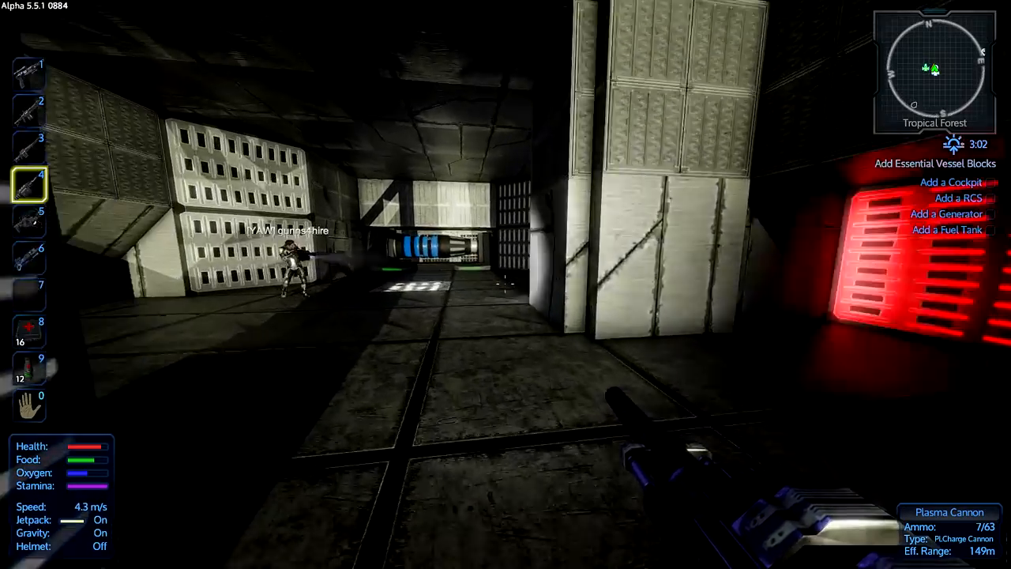
{"action": "mouse_move", "coordinate": [505, 285]}
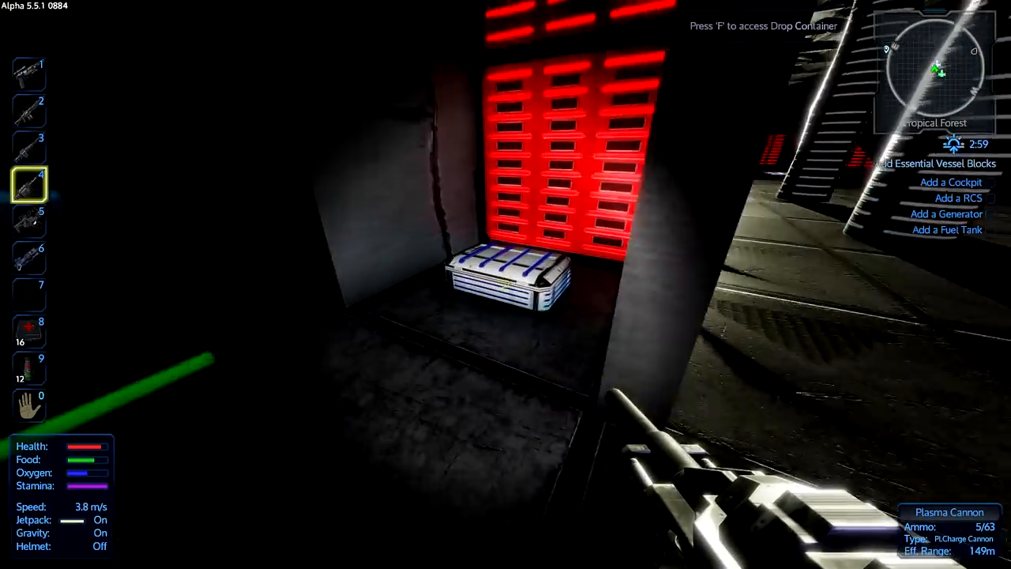
{"action": "key", "text": "f"}
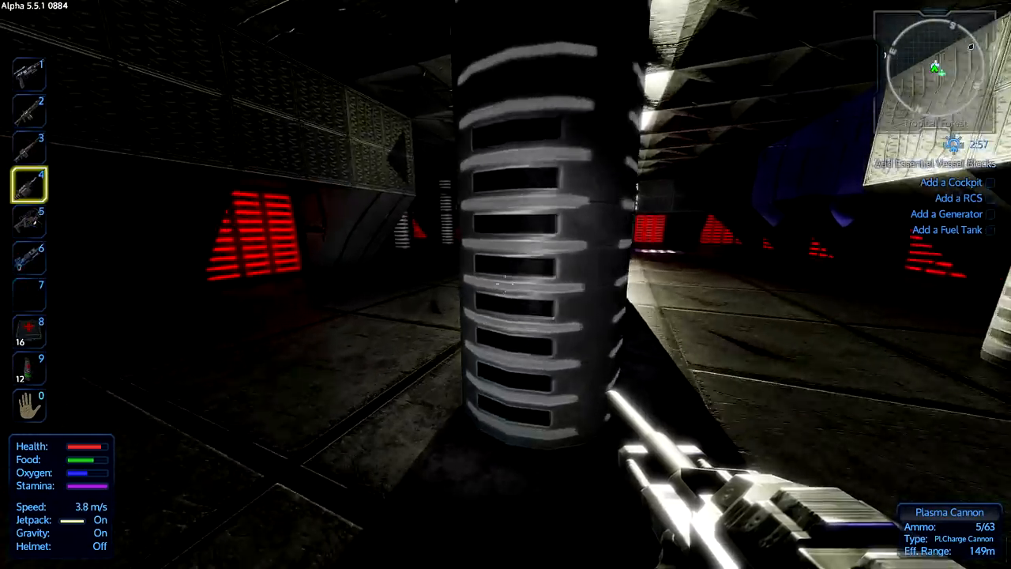
{"action": "mouse_move", "coordinate": [505, 285]}
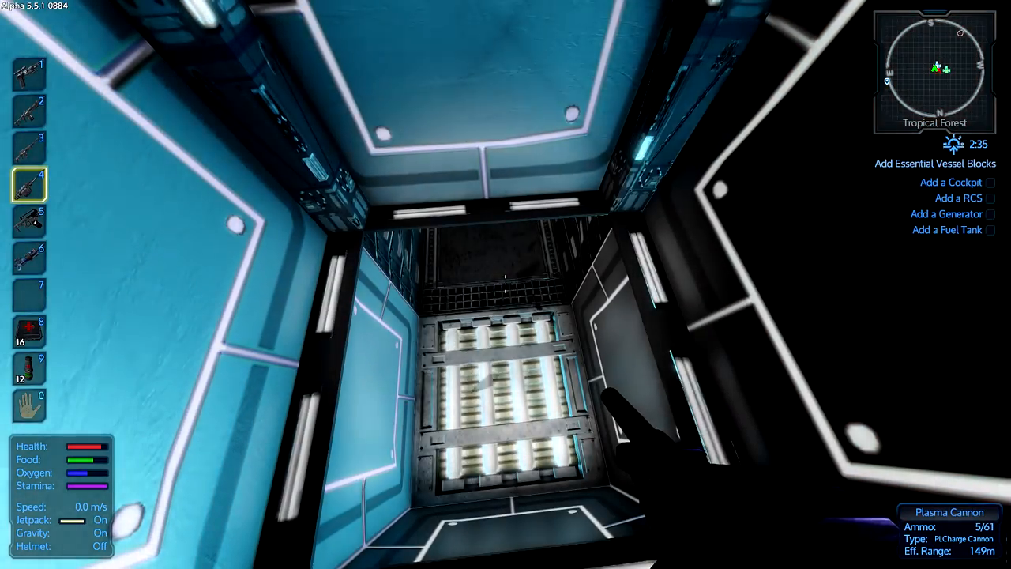
{"action": "mouse_move", "coordinate": [506, 285]}
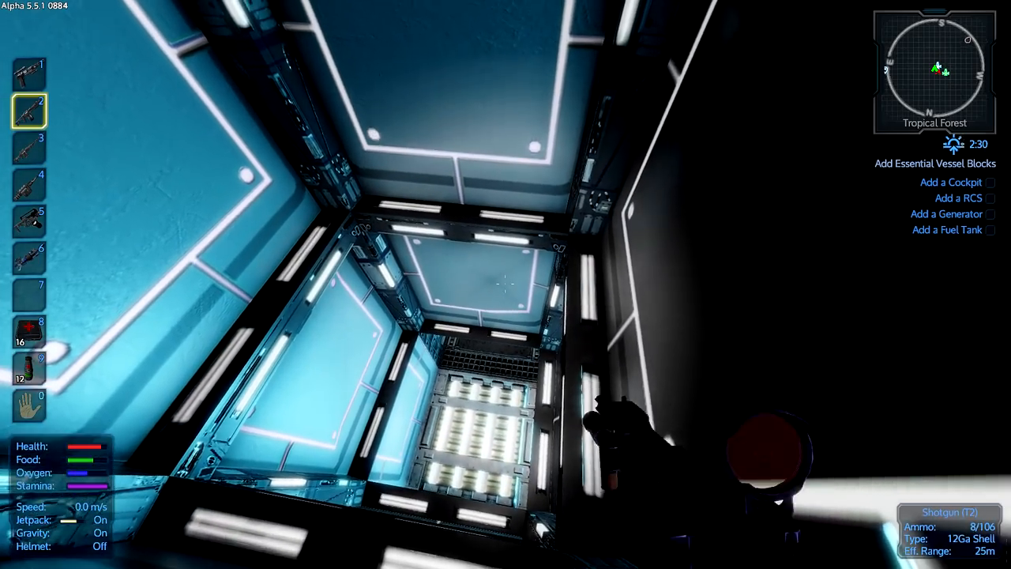
{"action": "mouse_move", "coordinate": [505, 285]}
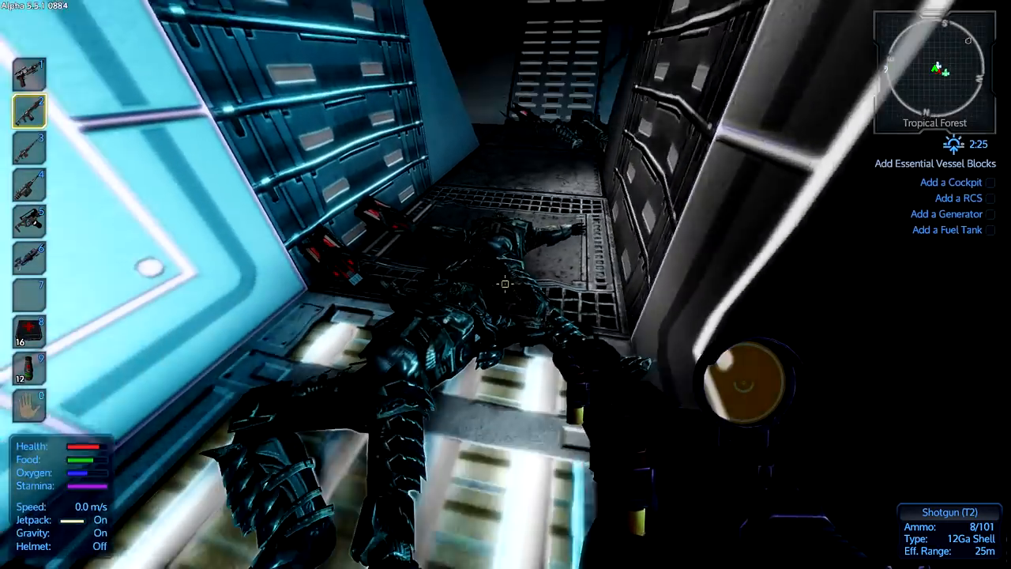
Access the dead Zirax trooper's body lying in the corridor.
{"action": "key", "text": "f"}
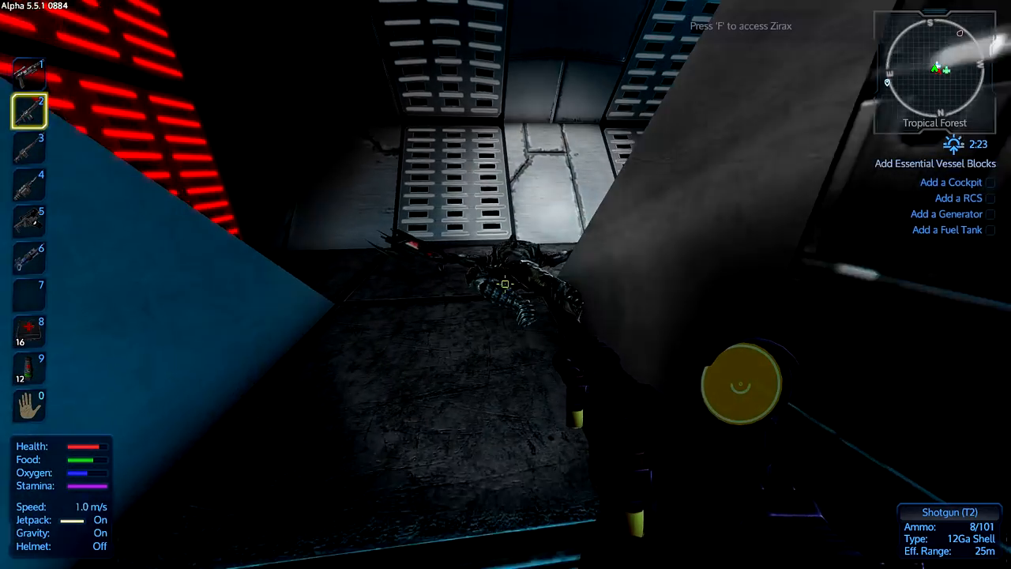
Leave the Zirax body and cycle from the plasma cannon to the sniper rifle.
{"action": "key", "text": "f"}
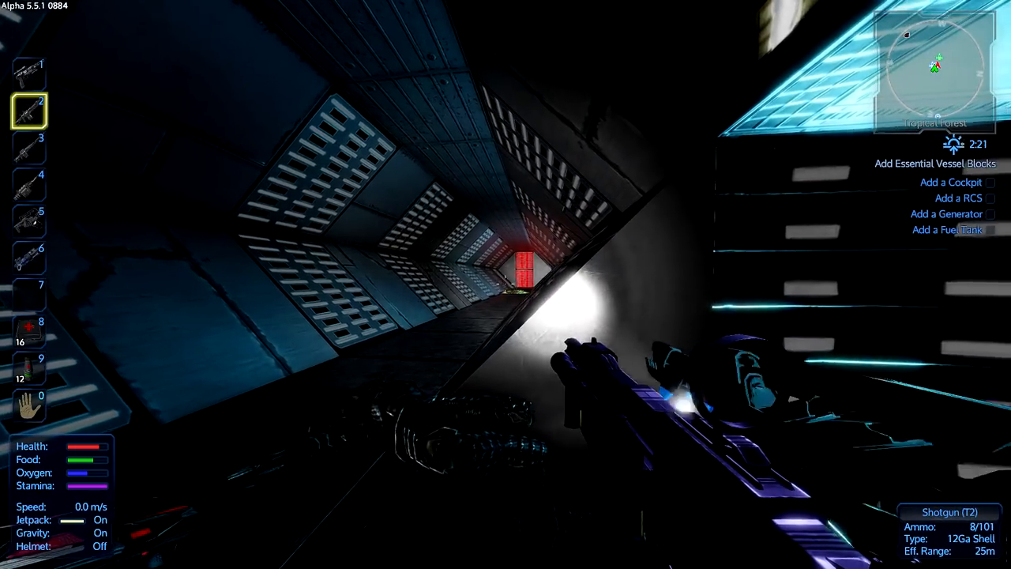
{"action": "mouse_move", "coordinate": [505, 285]}
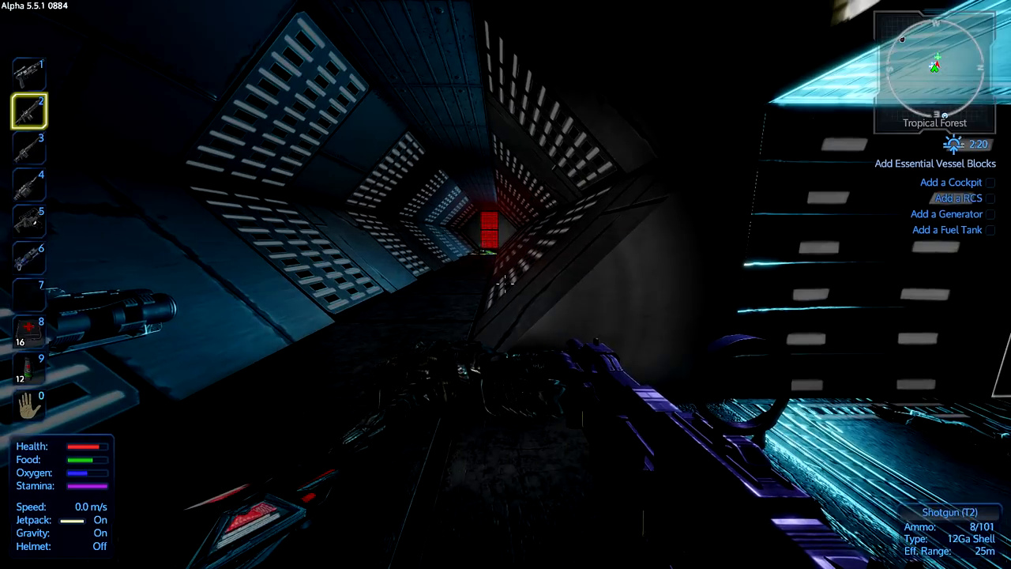
{"action": "mouse_move", "coordinate": [505, 285]}
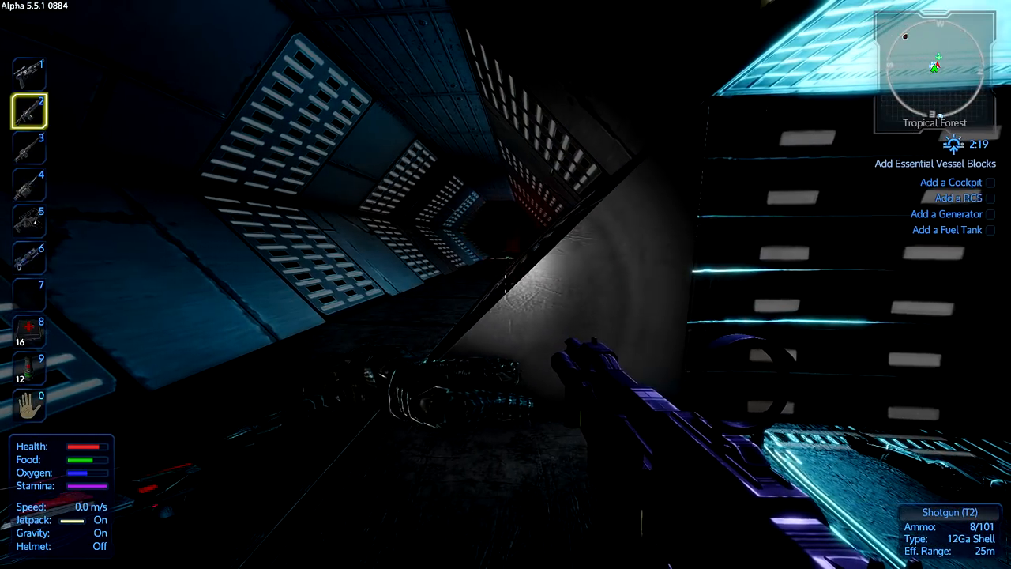
{"action": "key", "text": "4"}
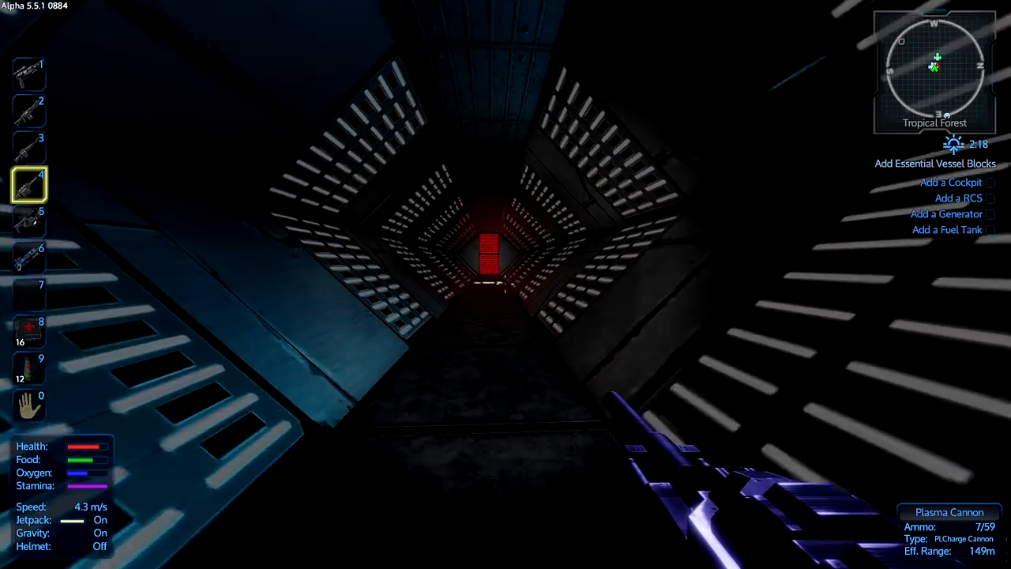
{"action": "key", "text": "3"}
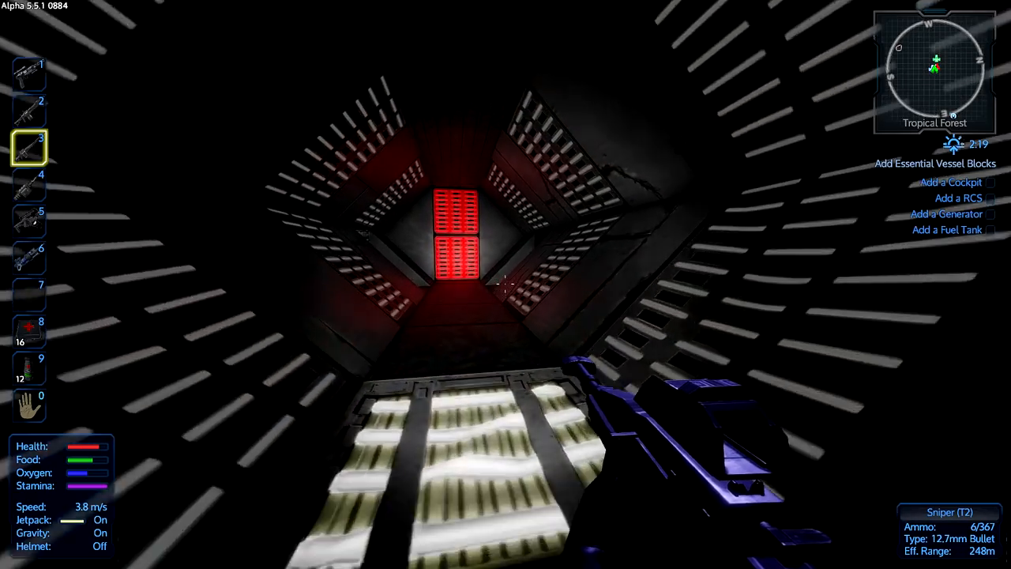
{"action": "mouse_move", "coordinate": [506, 284]}
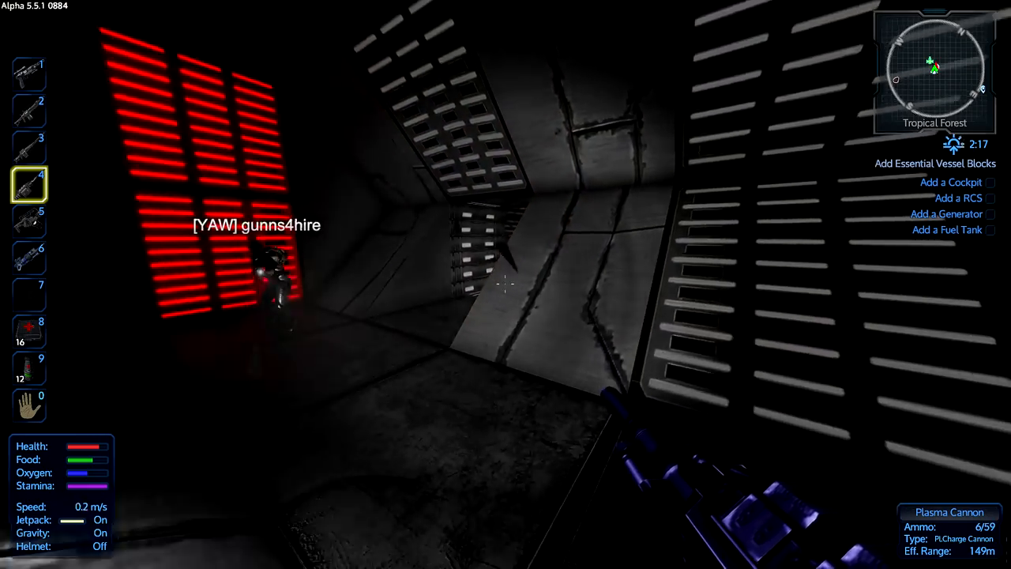
{"action": "mouse_move", "coordinate": [505, 285]}
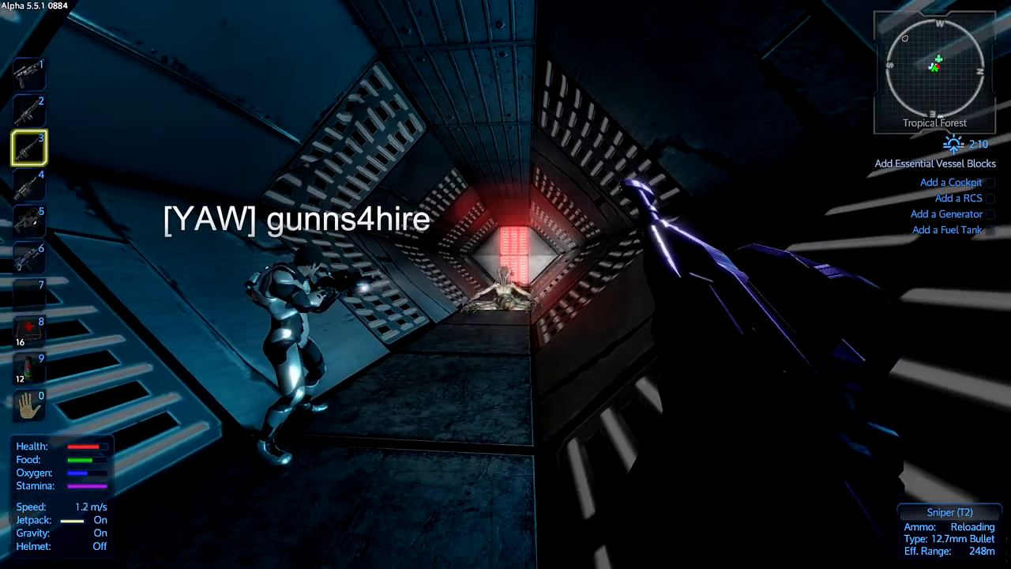
{"action": "mouse_move", "coordinate": [506, 284]}
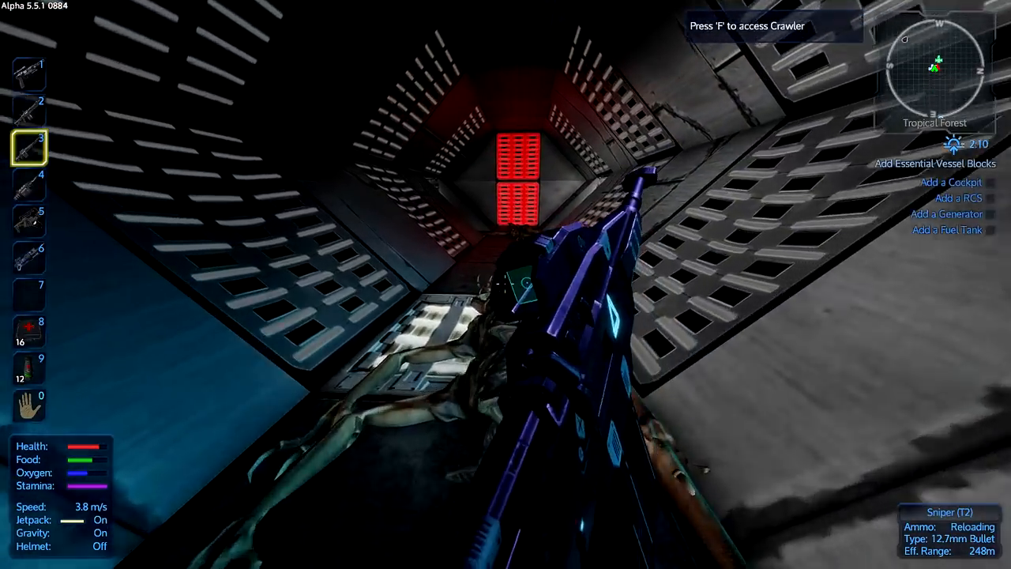
{"action": "mouse_move", "coordinate": [505, 284]}
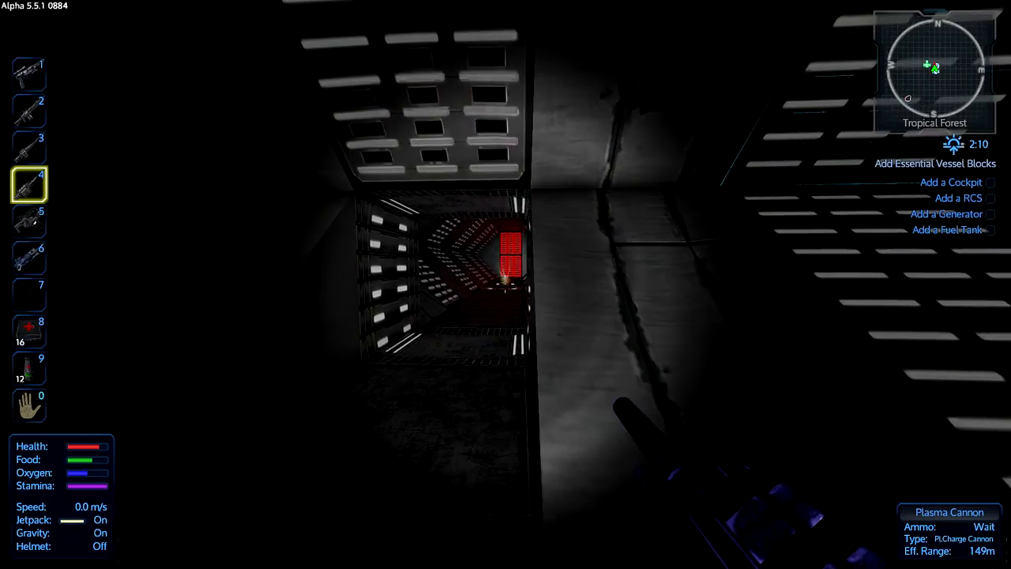
Shoot the corridor's turret robot with the scoped sniper rifle and walk up to it.
{"action": "left_click", "coordinate": [505, 284]}
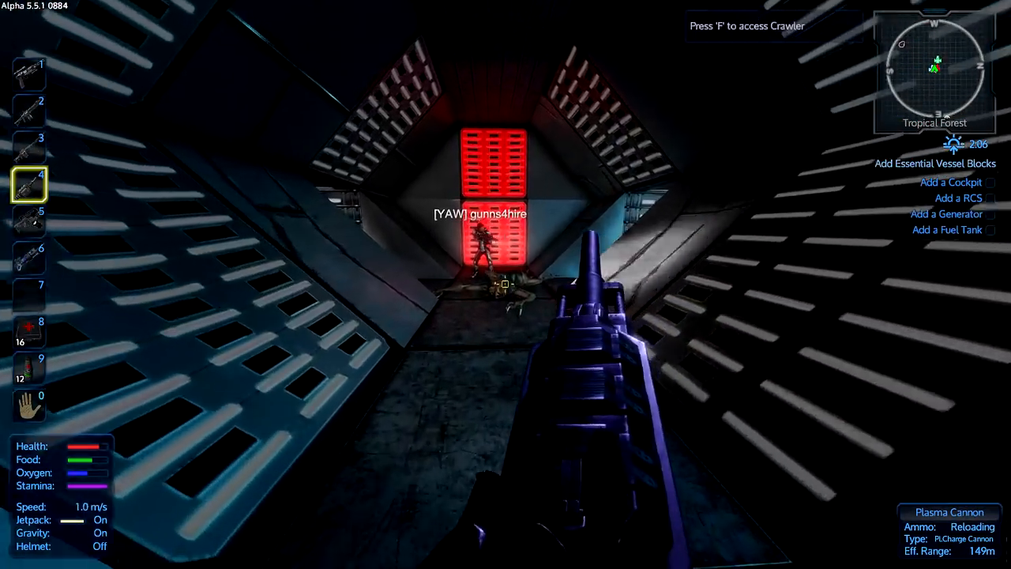
{"action": "key", "text": "3"}
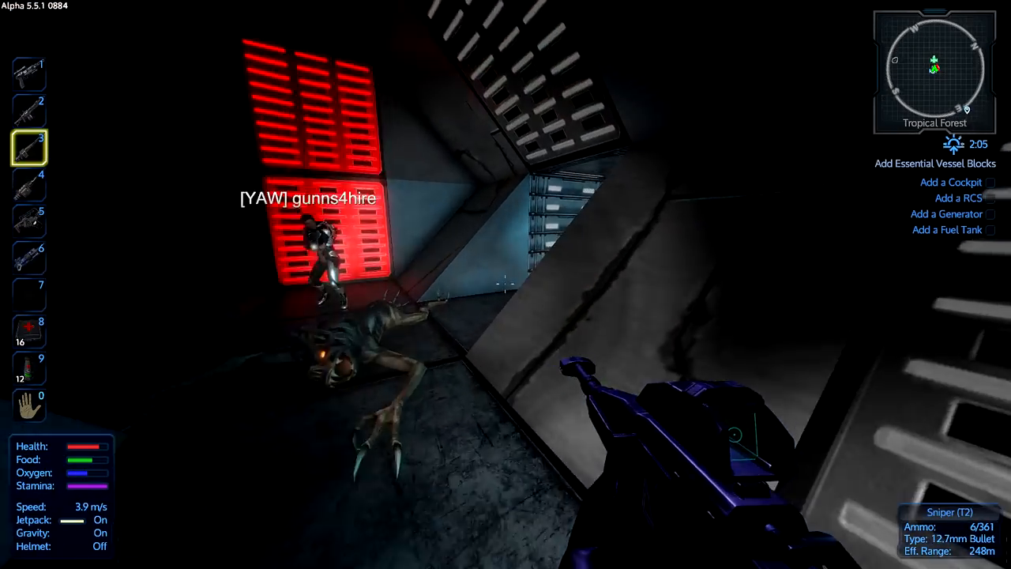
{"action": "mouse_move", "coordinate": [505, 284]}
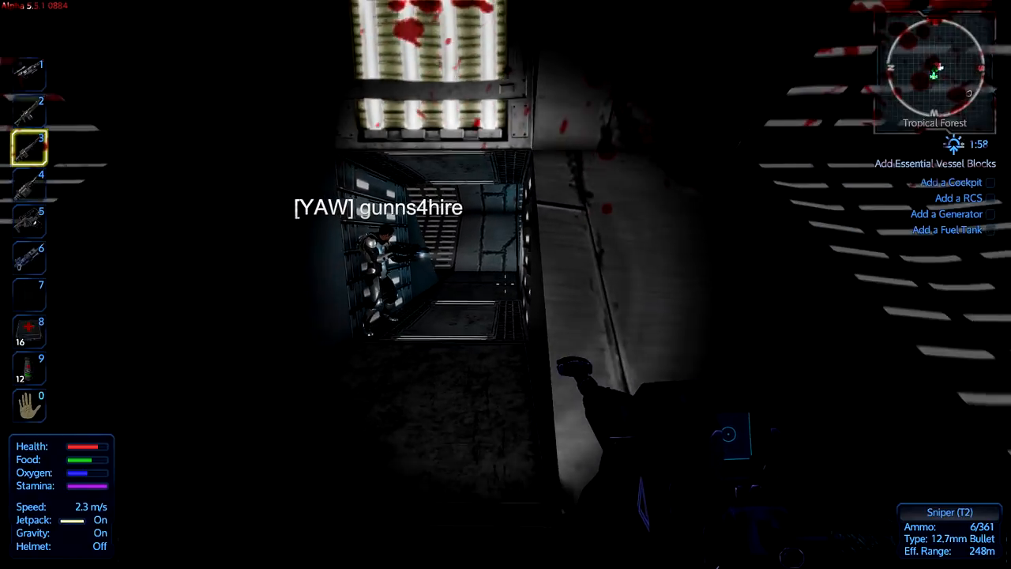
{"action": "mouse_move", "coordinate": [505, 285]}
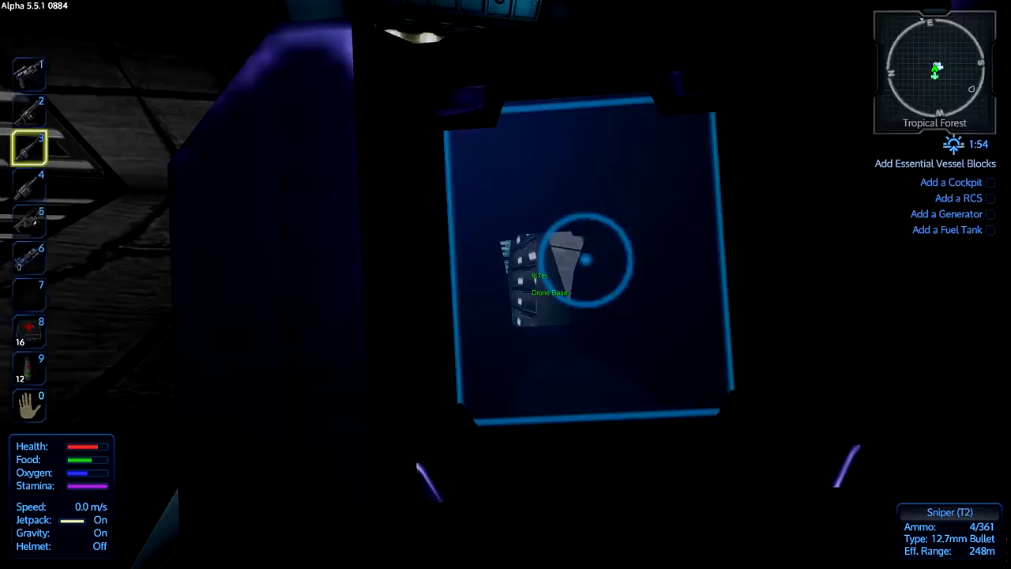
{"action": "right_click", "coordinate": [505, 284]}
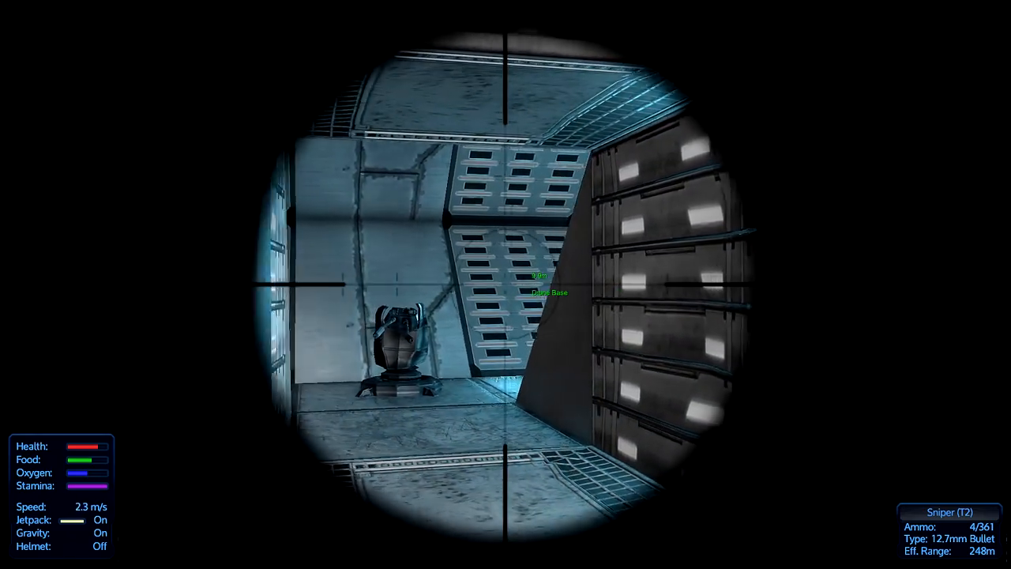
{"action": "right_click", "coordinate": [506, 284]}
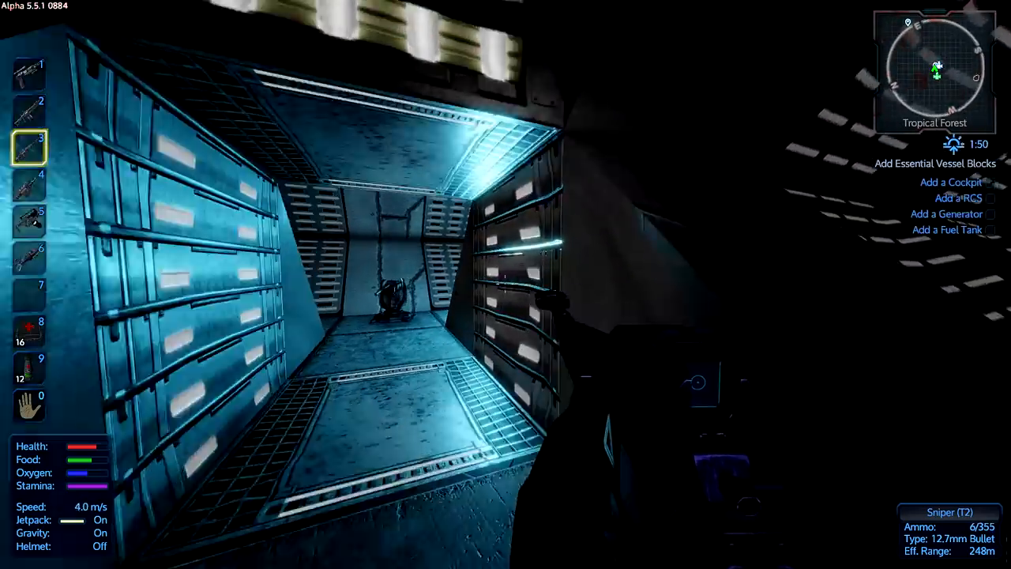
{"action": "left_click", "coordinate": [506, 285]}
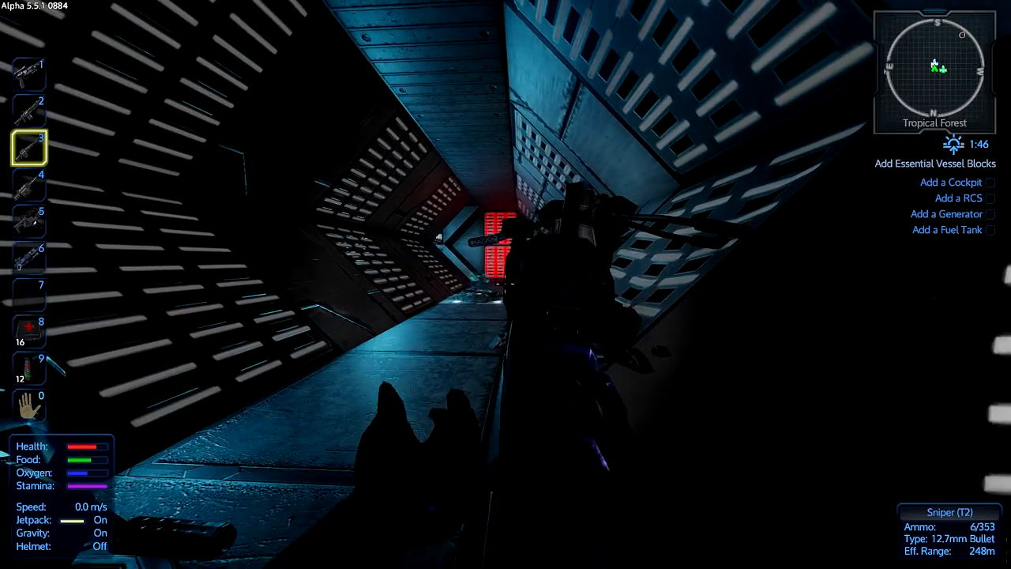
{"action": "key", "text": "f"}
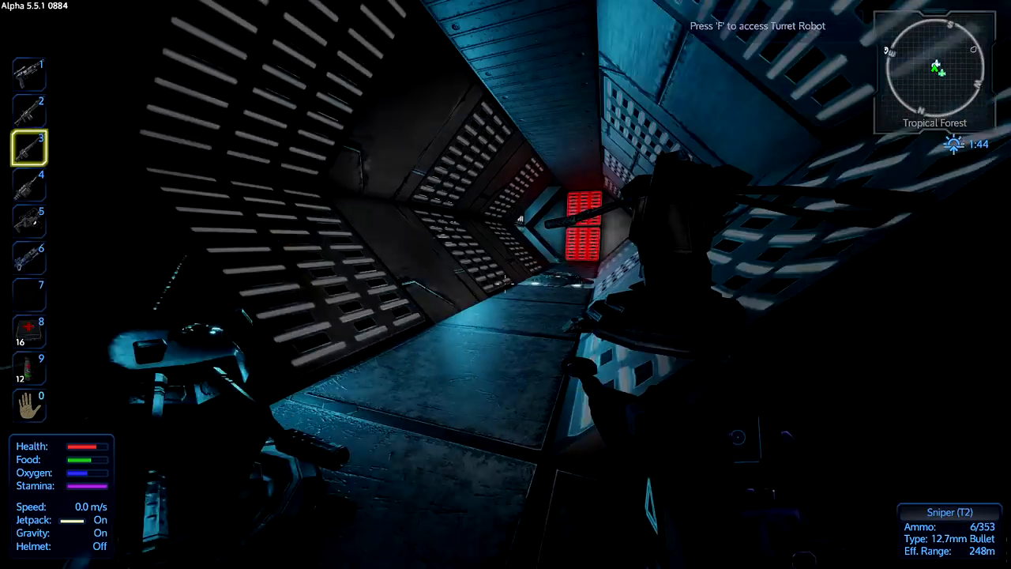
Open the turret robot's container and take its items.
{"action": "key", "text": "f"}
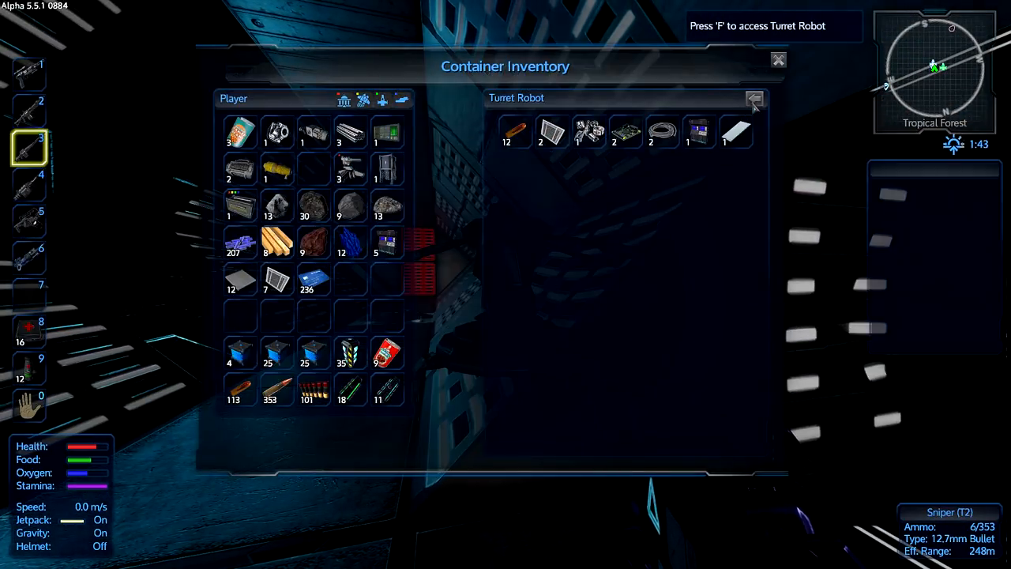
{"action": "left_click", "coordinate": [777, 59]}
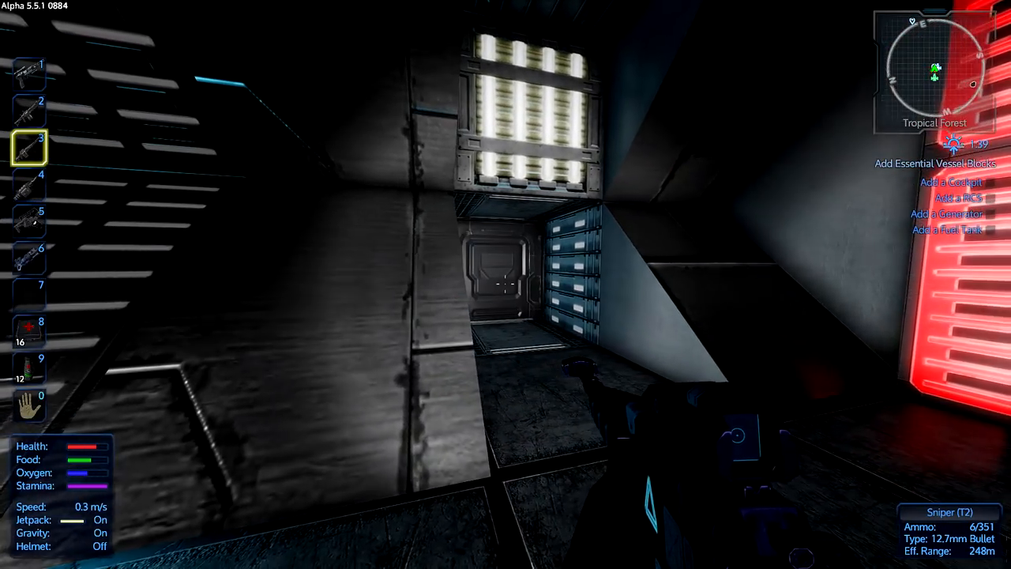
Fire the plasma cannon down the corridor, then shoot the turret with the shotgun.
{"action": "key", "text": "4"}
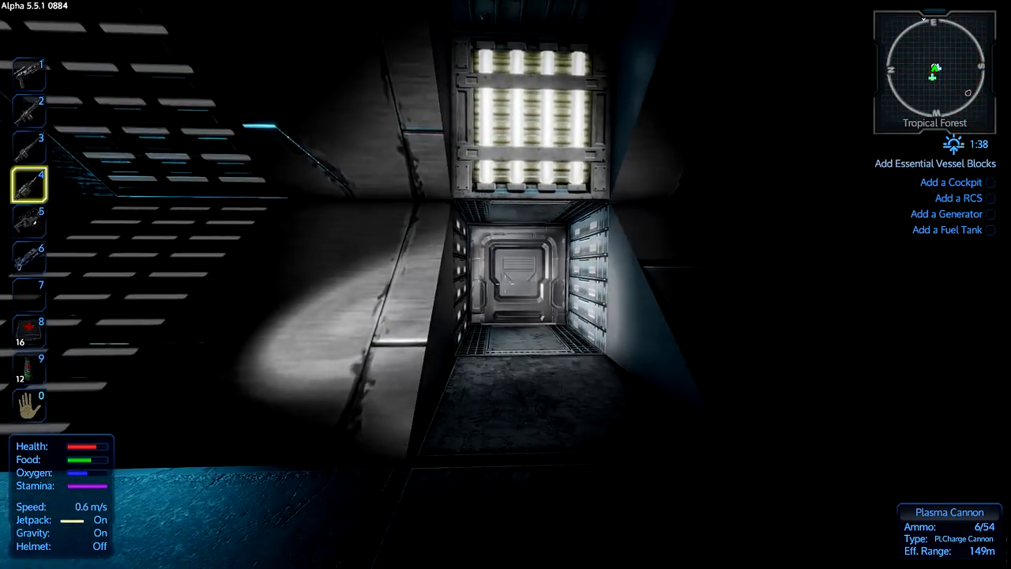
{"action": "left_click", "coordinate": [506, 284]}
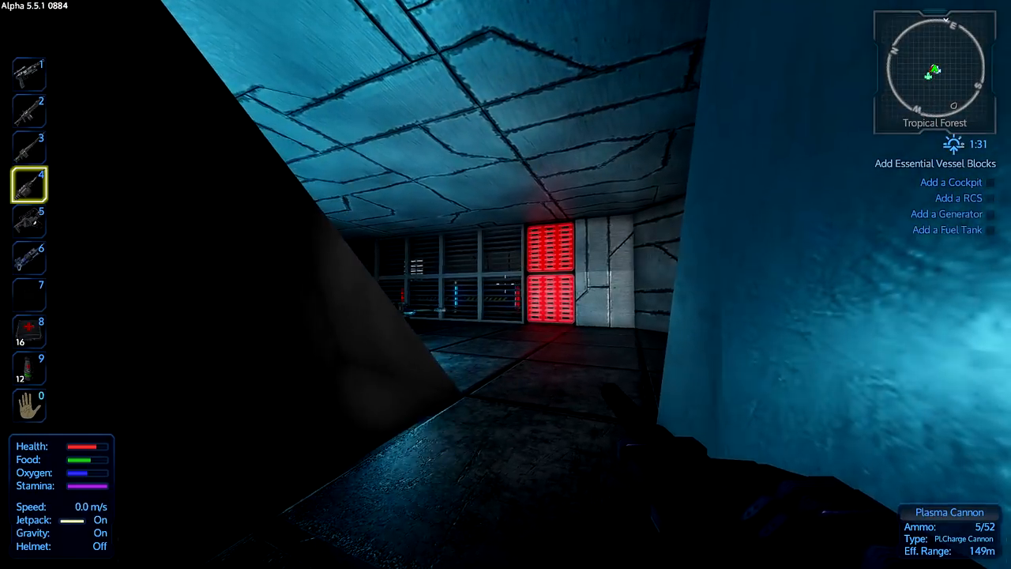
{"action": "mouse_move", "coordinate": [505, 284]}
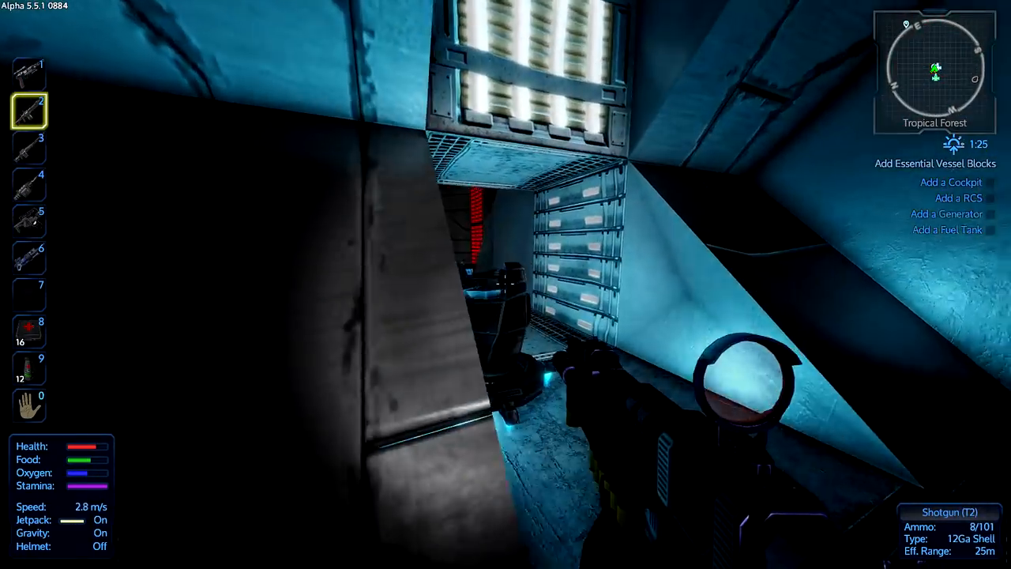
{"action": "left_click", "coordinate": [505, 284]}
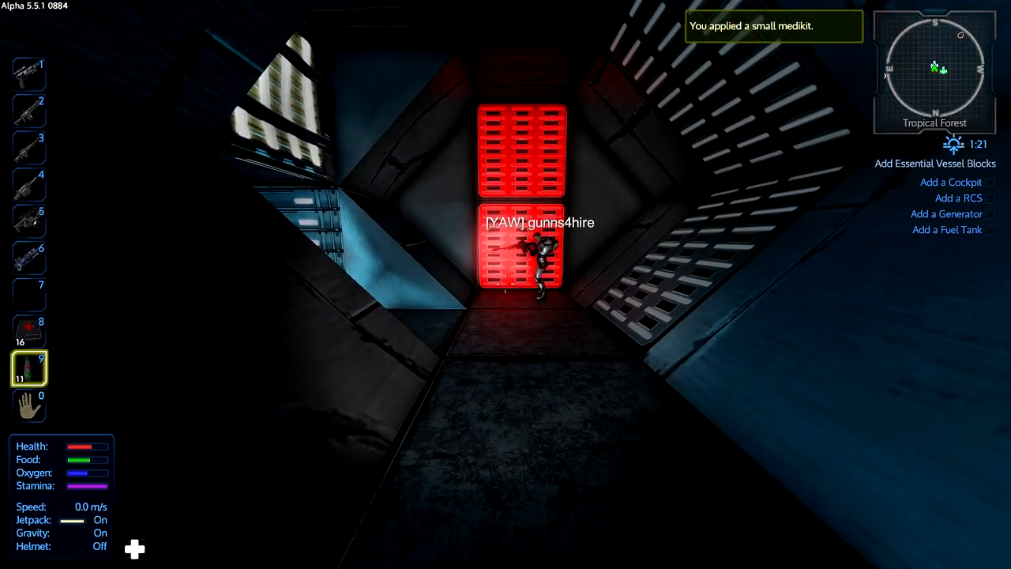
Apply a small medikit, fire the sniper rifle, and access the next turret robot.
{"action": "key", "text": "i"}
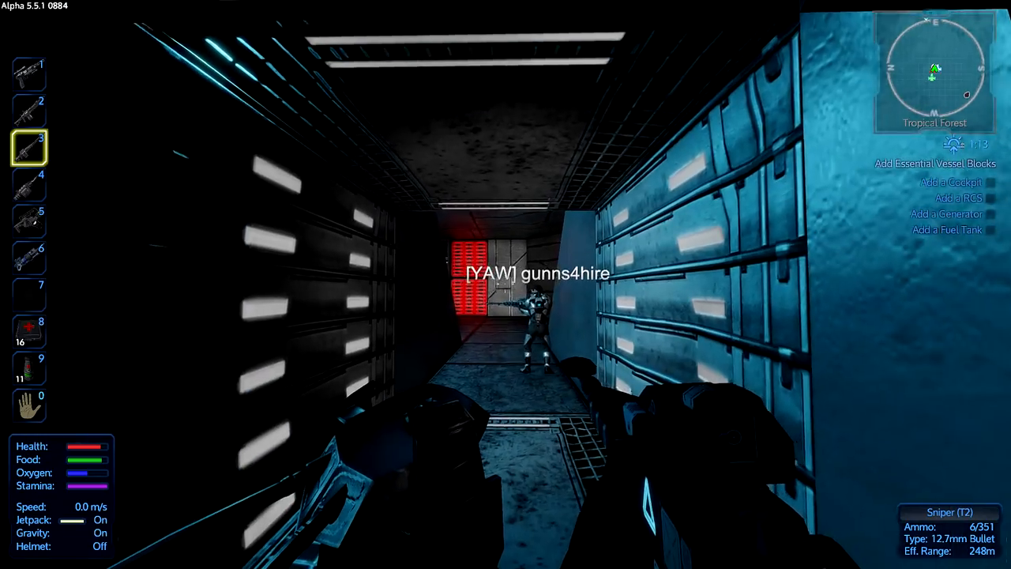
{"action": "mouse_move", "coordinate": [506, 285]}
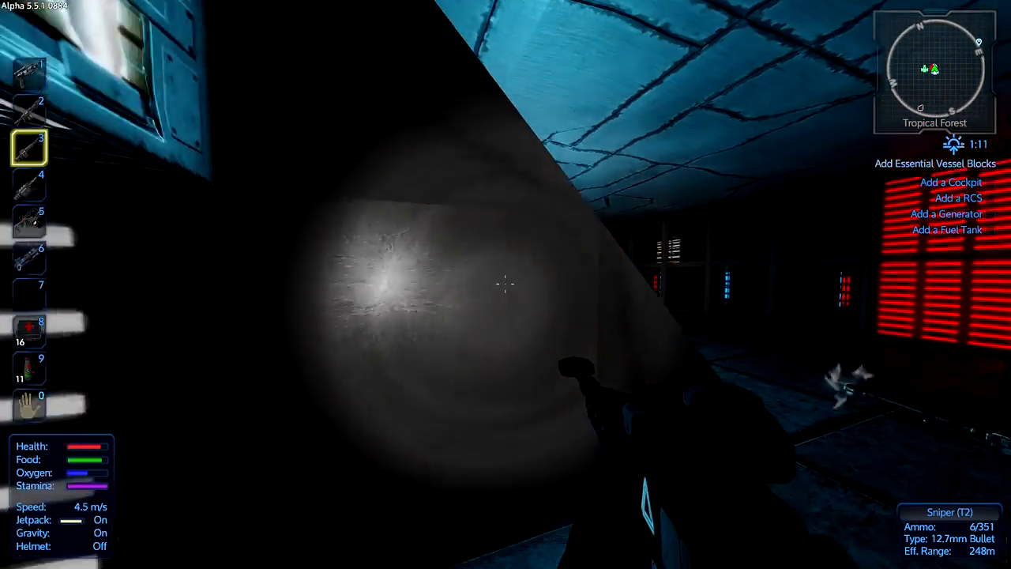
{"action": "left_click", "coordinate": [506, 285]}
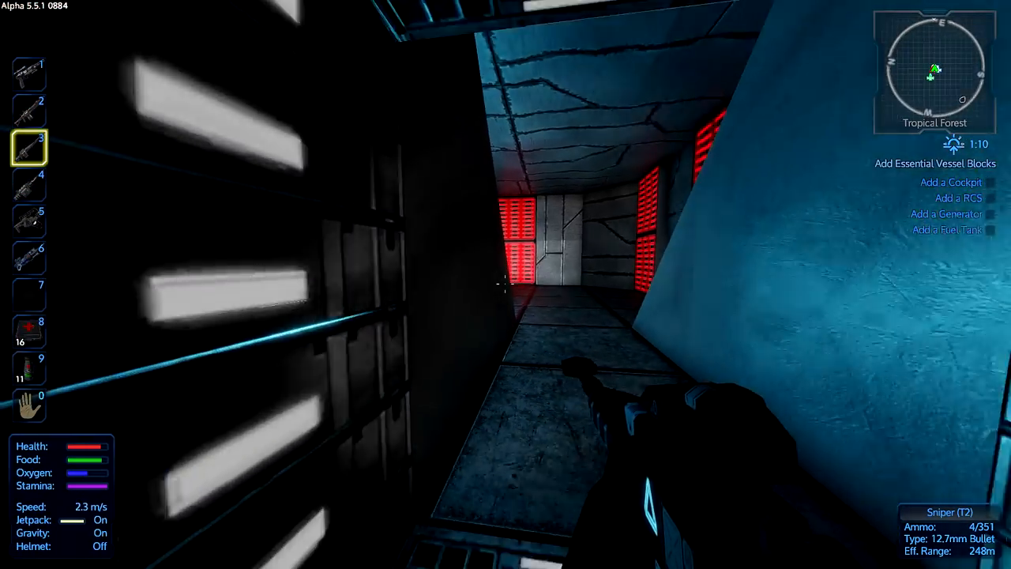
{"action": "mouse_move", "coordinate": [505, 284]}
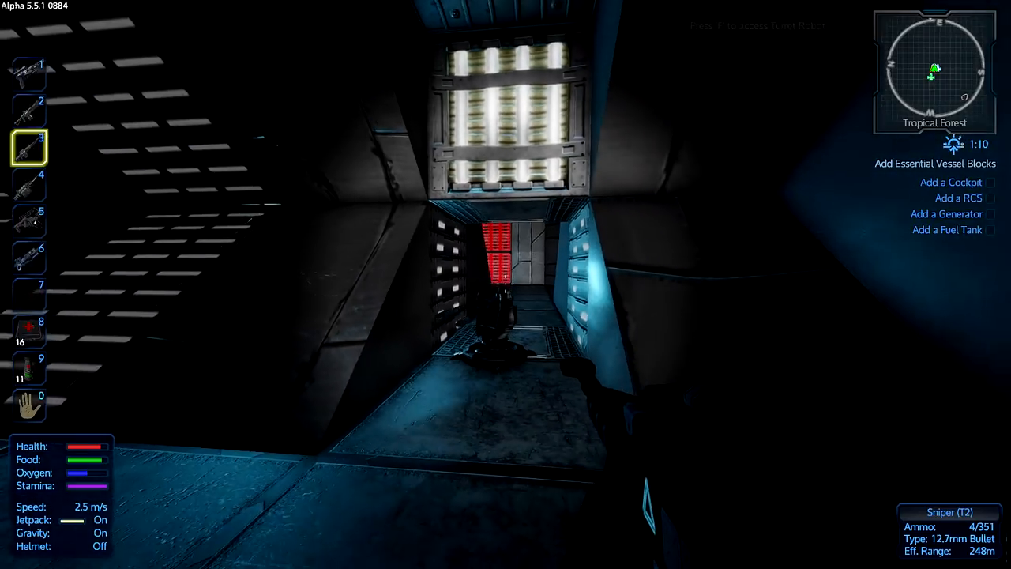
{"action": "key", "text": "f"}
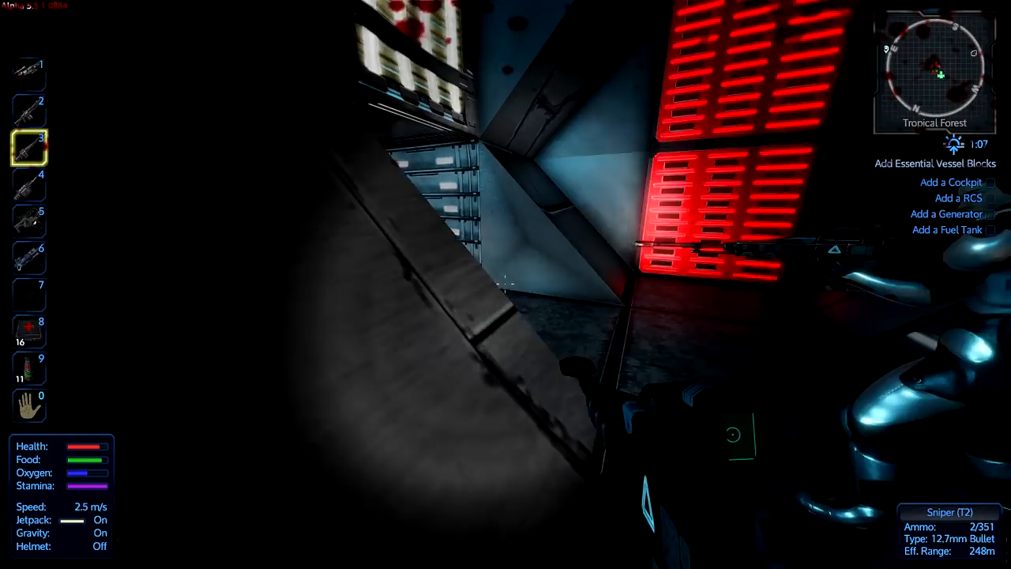
Move the 8 wooden planks from the player inventory into the Turret Robot container.
{"action": "key", "text": "f"}
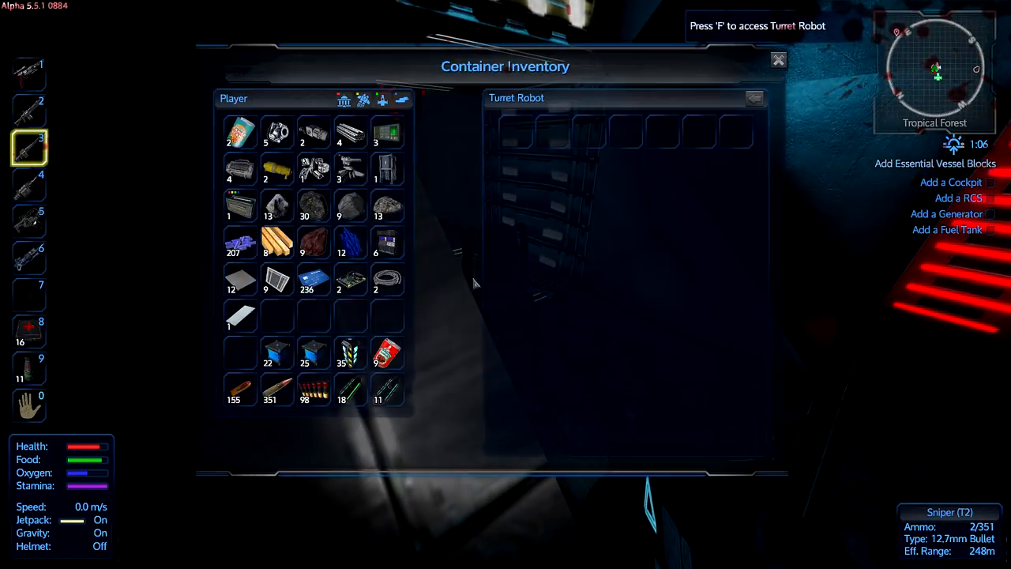
{"action": "left_click_drag", "start_coordinate": [276, 243], "coordinate": [515, 131]}
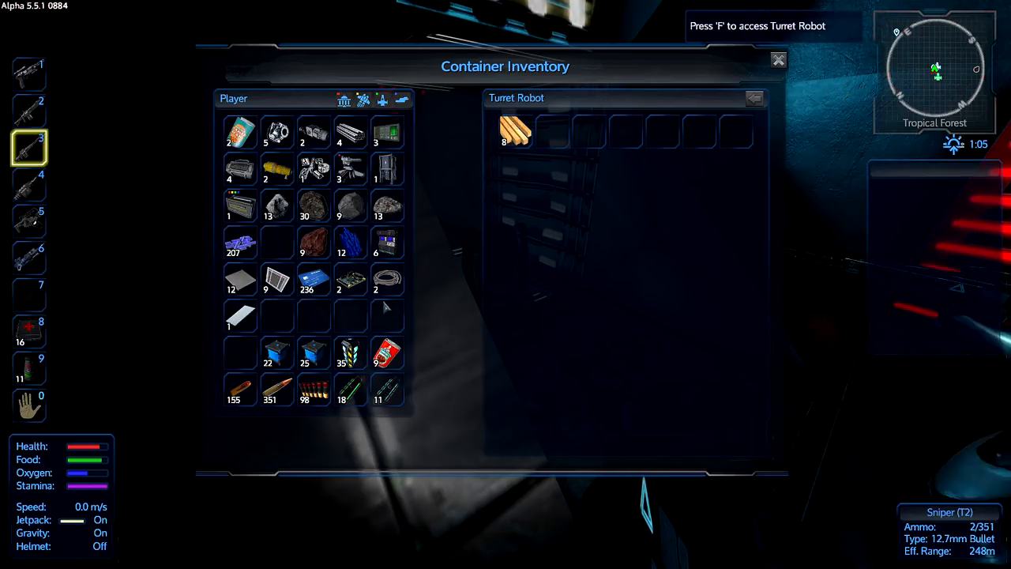
{"action": "mouse_move", "coordinate": [314, 169]}
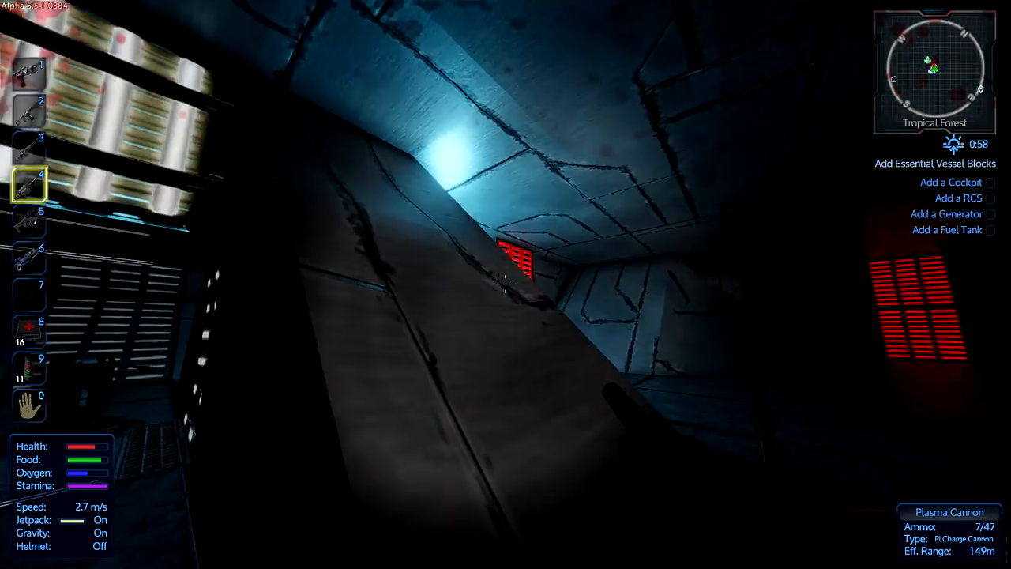
Fire plasma cannon shots at targets down the dark corridors and across the room.
{"action": "left_click", "coordinate": [505, 284]}
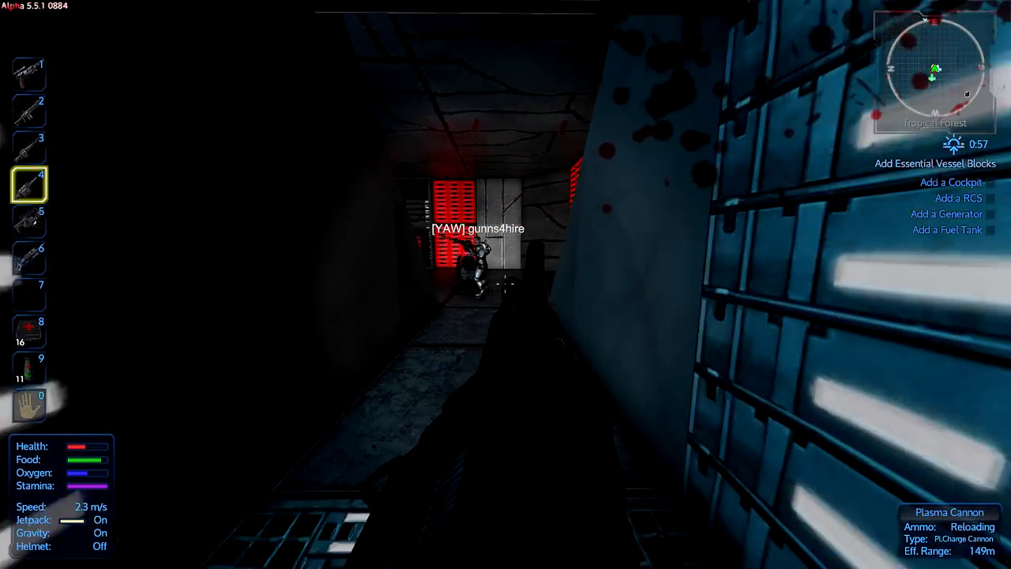
{"action": "mouse_move", "coordinate": [506, 284]}
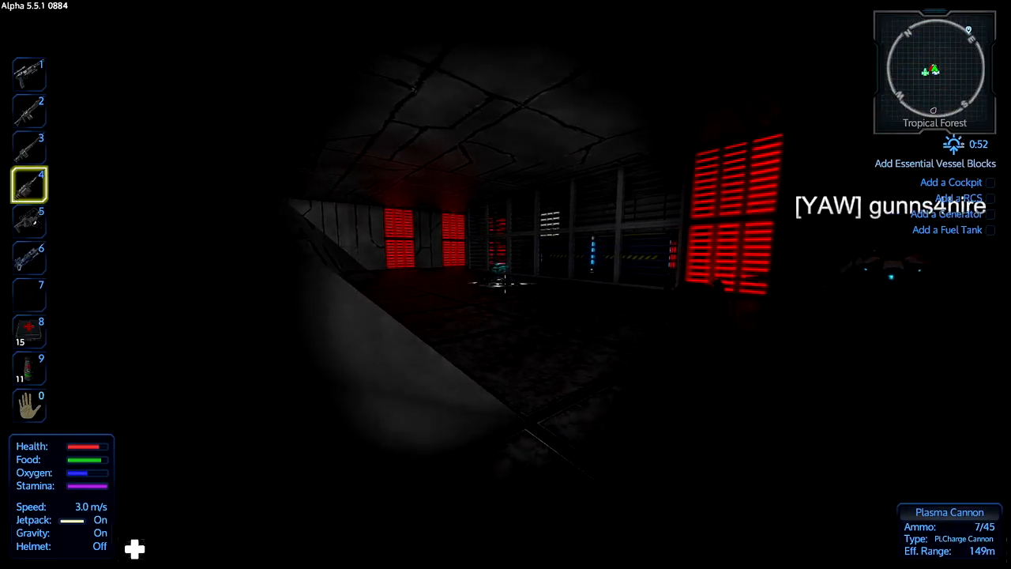
{"action": "left_click", "coordinate": [506, 284]}
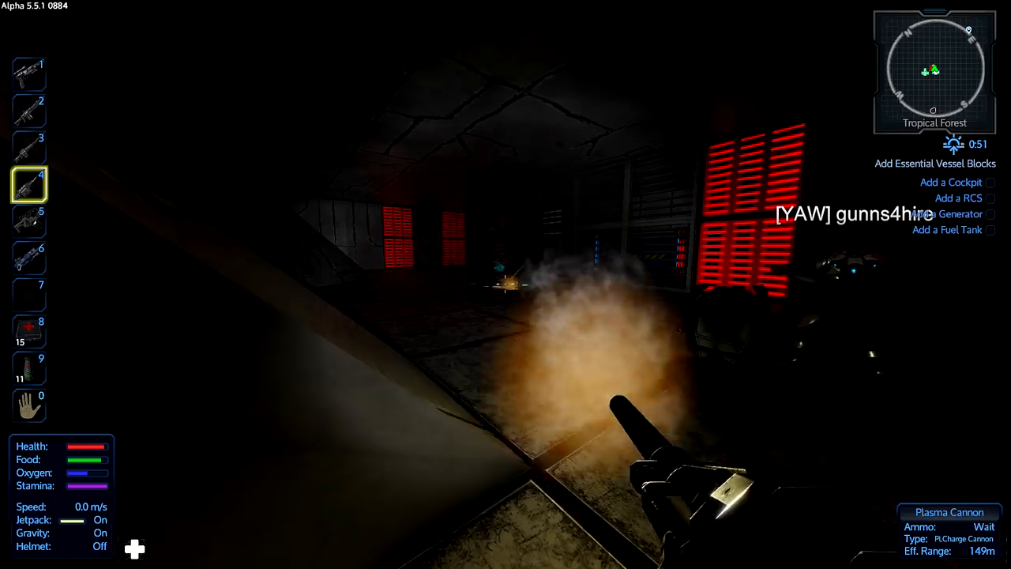
{"action": "left_click", "coordinate": [505, 284]}
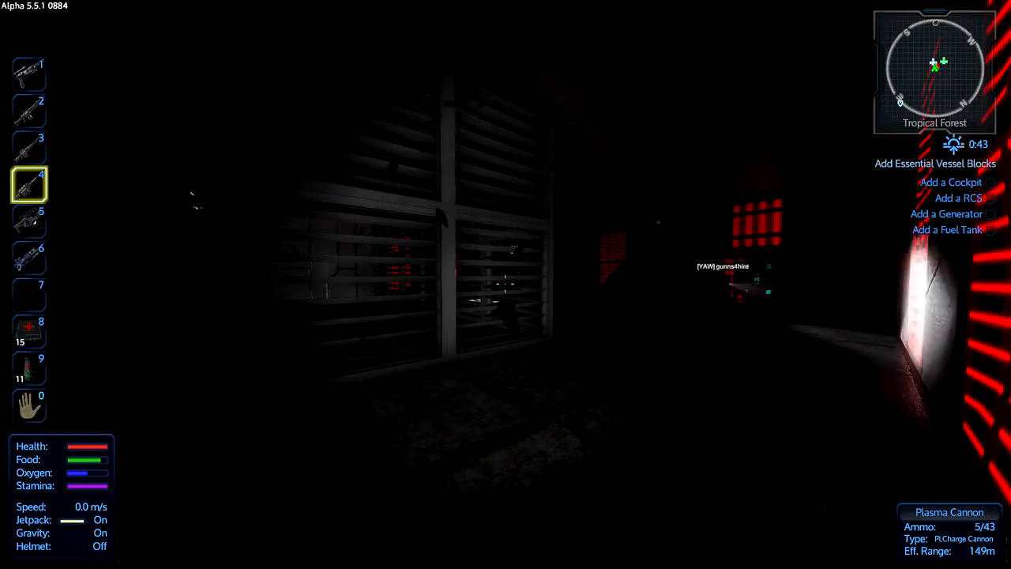
{"action": "left_click", "coordinate": [505, 284]}
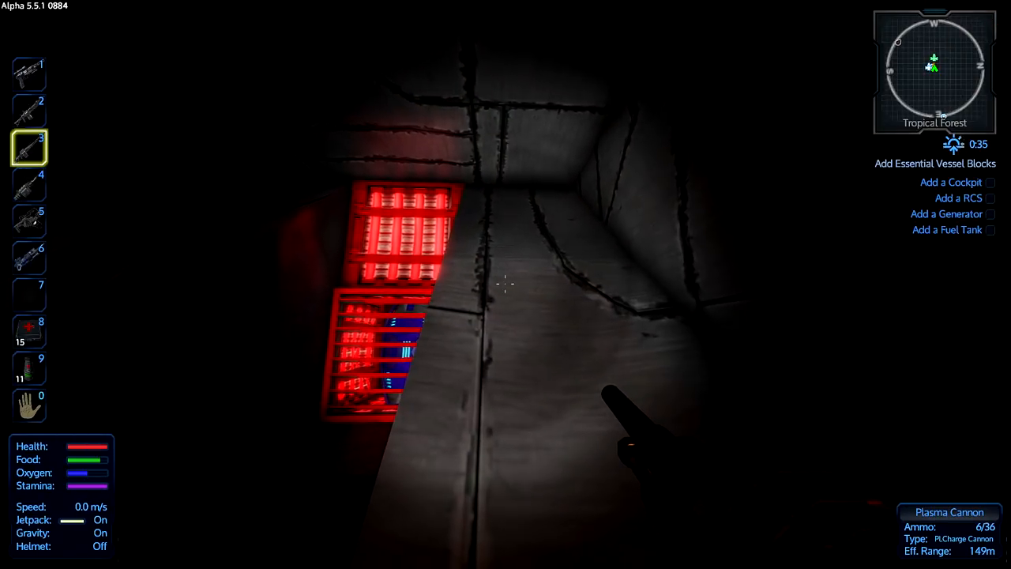
Switch to the shotgun, aim, and blast the red cage around the blue core.
{"action": "key", "text": "2"}
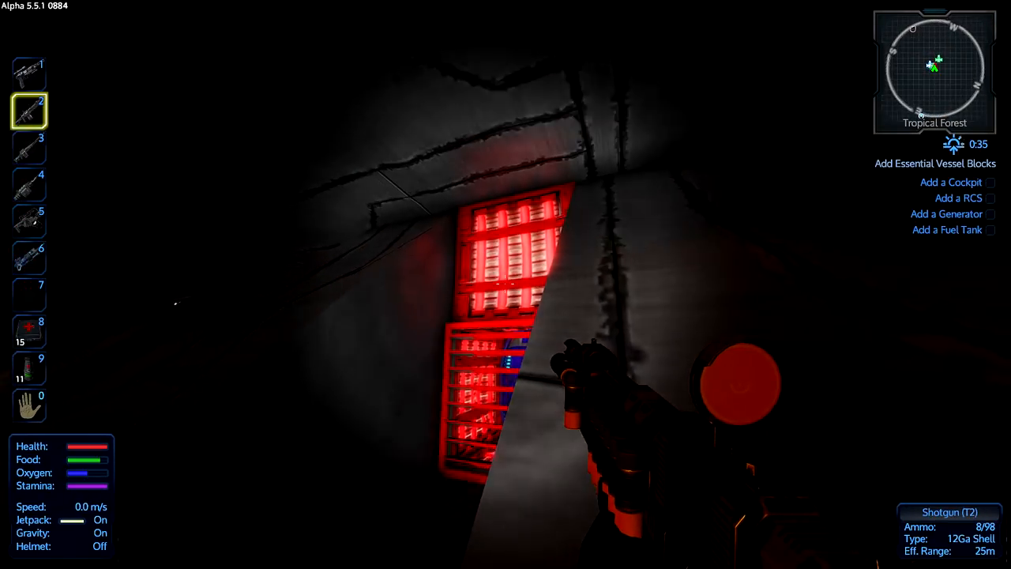
{"action": "right_click", "coordinate": [505, 285]}
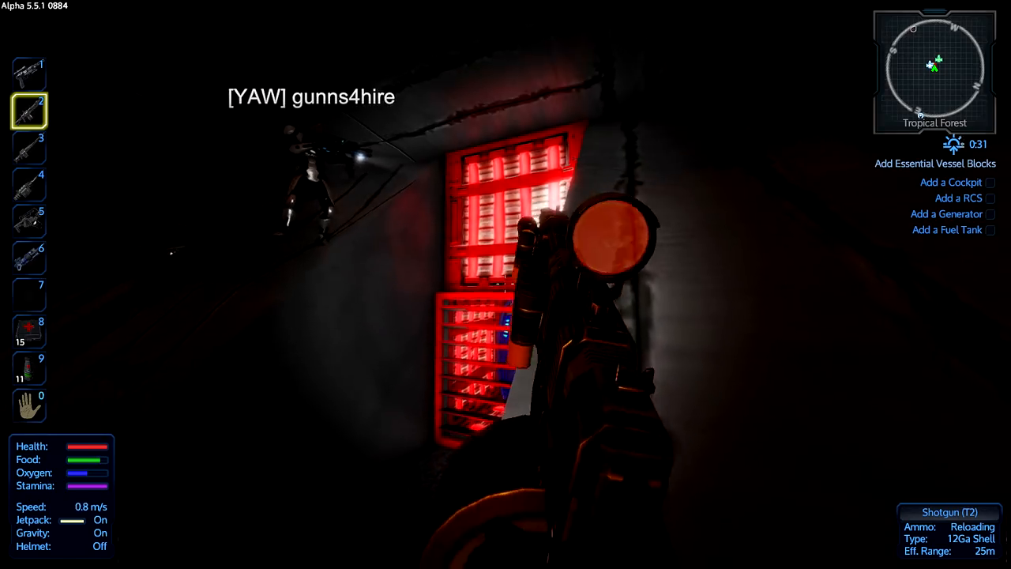
{"action": "right_click", "coordinate": [505, 284]}
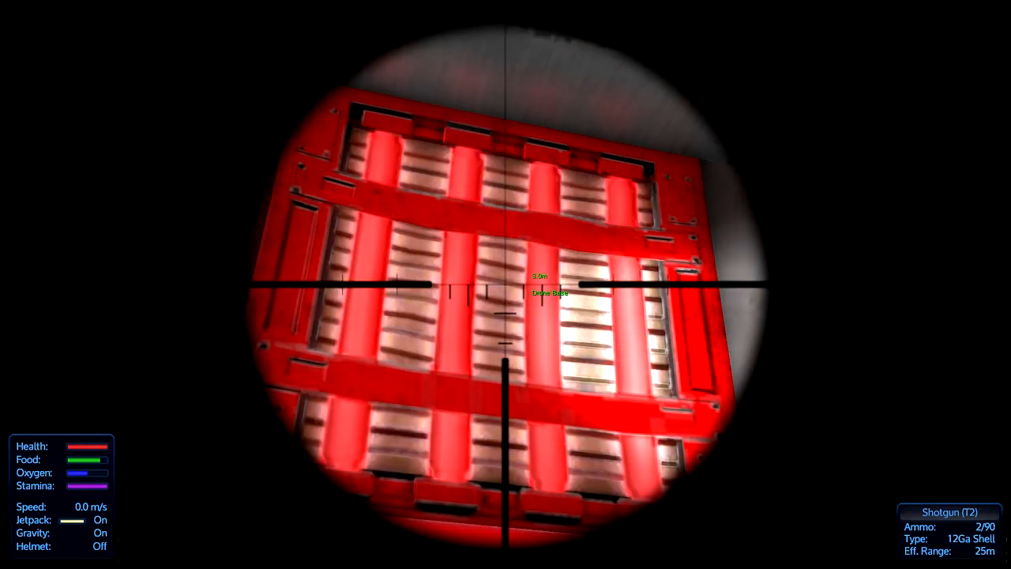
{"action": "left_click", "coordinate": [506, 284]}
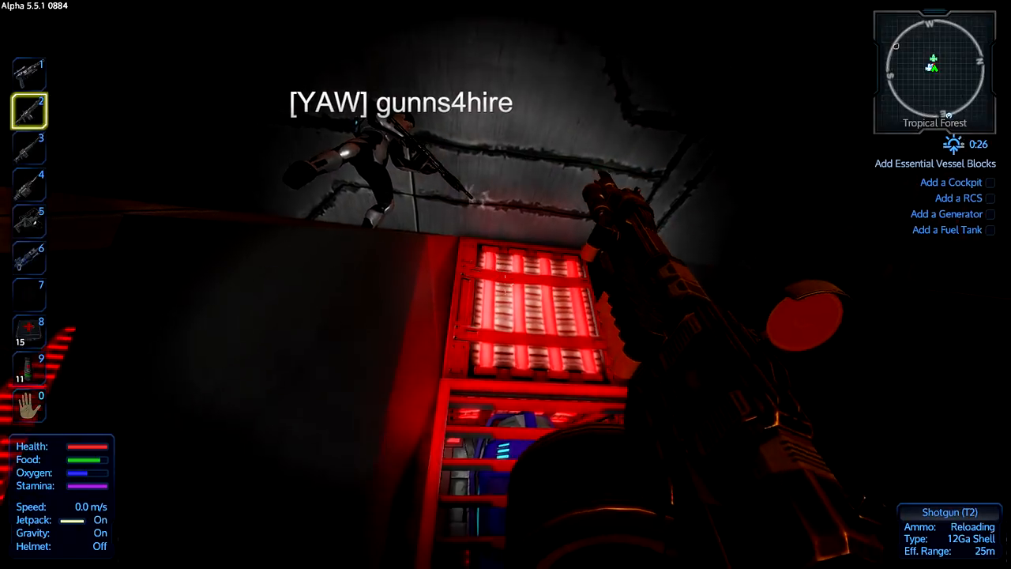
{"action": "mouse_move", "coordinate": [506, 285]}
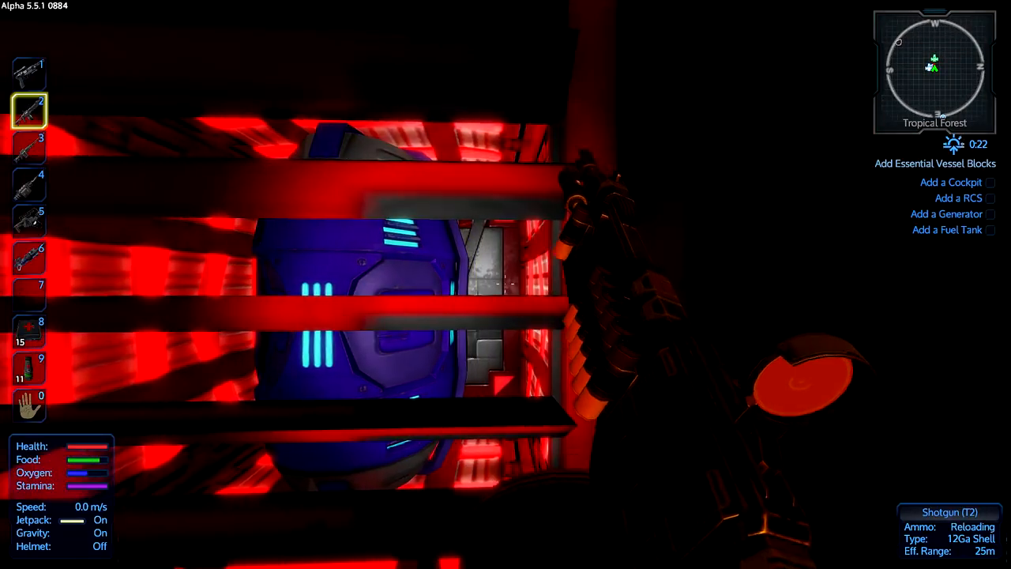
{"action": "mouse_move", "coordinate": [505, 284]}
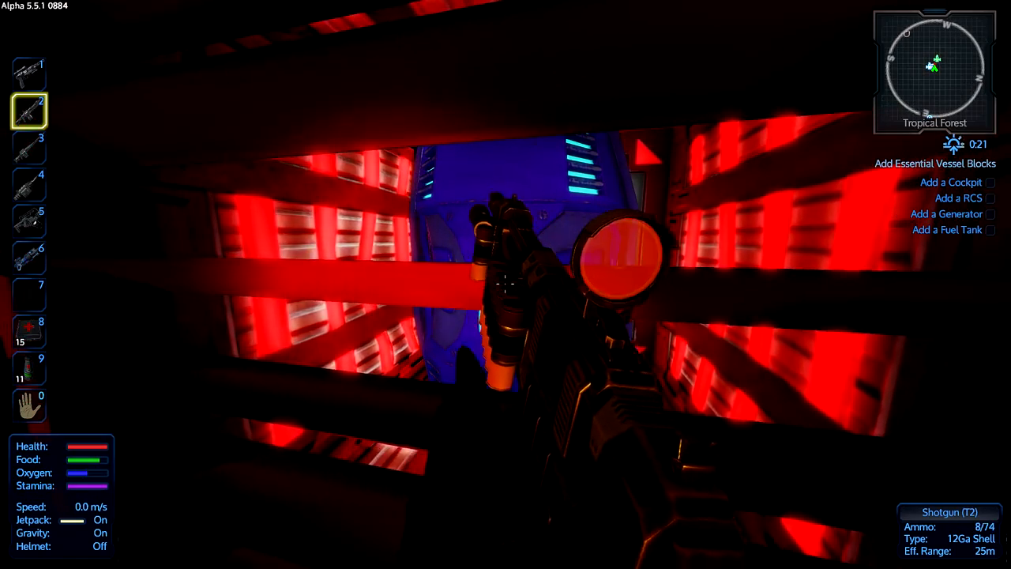
{"action": "left_click", "coordinate": [506, 284]}
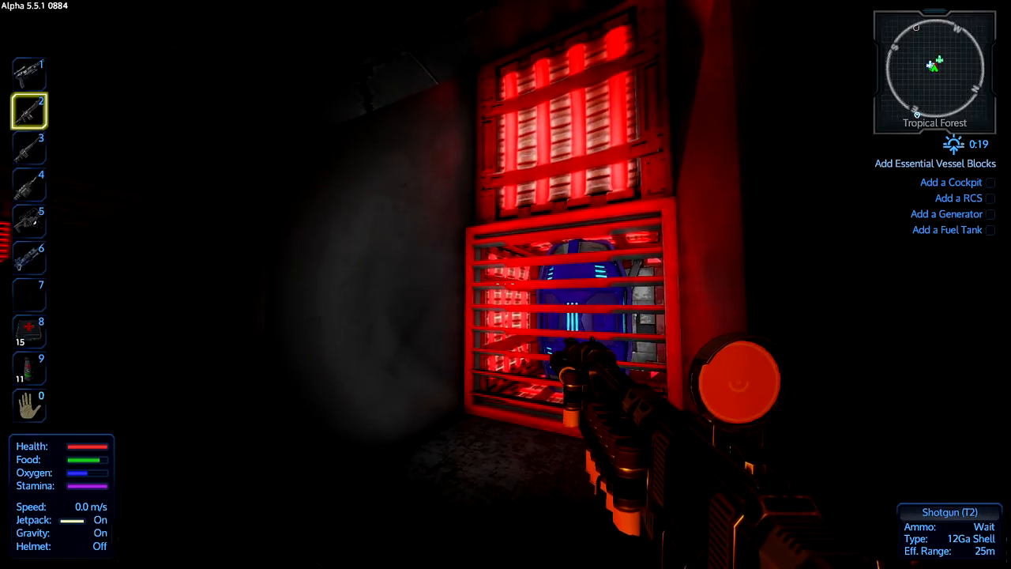
{"action": "mouse_move", "coordinate": [506, 285]}
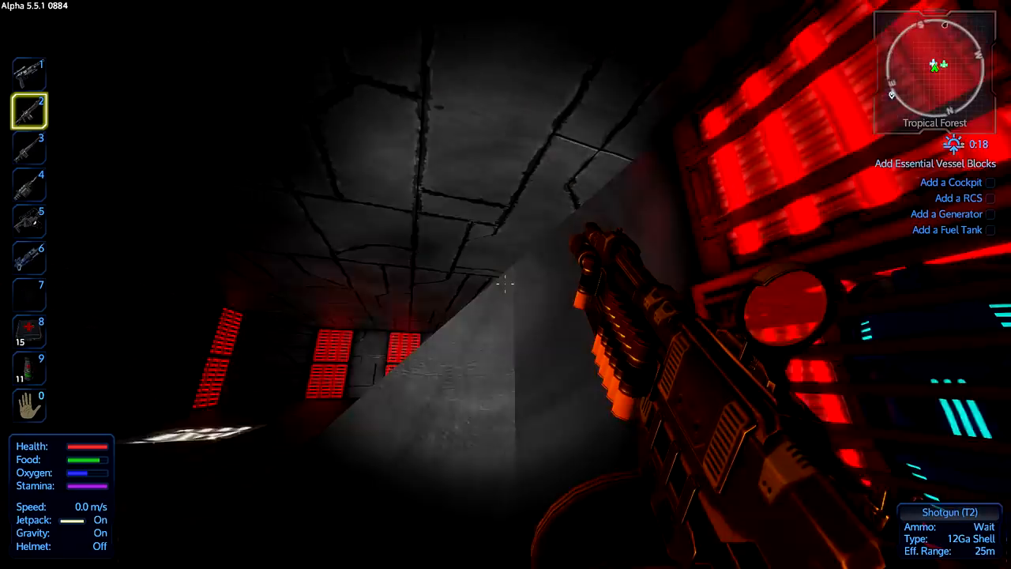
{"action": "mouse_move", "coordinate": [505, 284]}
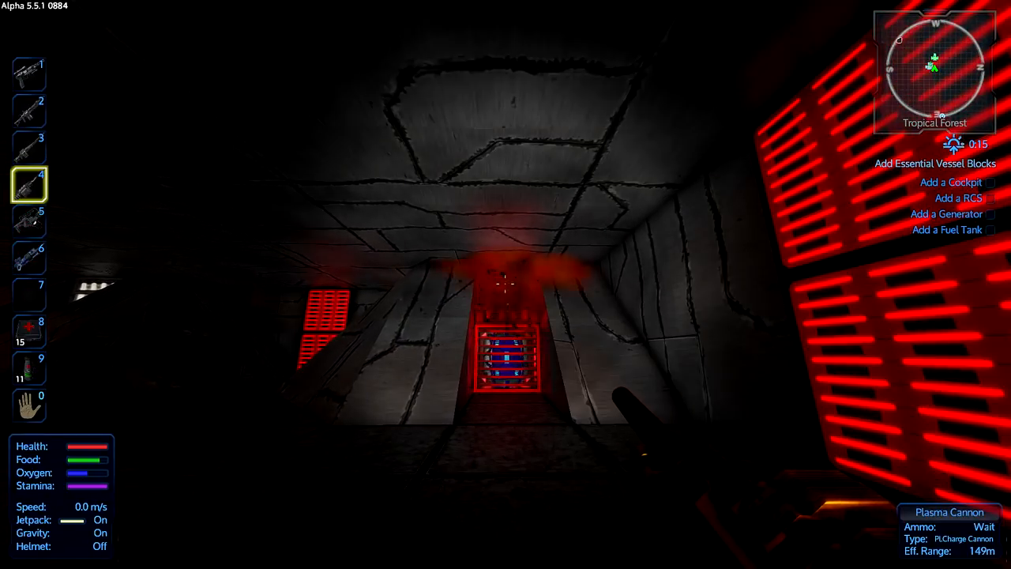
Shoot the caged block at the corridor end and the drone base defenses with plasma.
{"action": "left_click", "coordinate": [506, 285]}
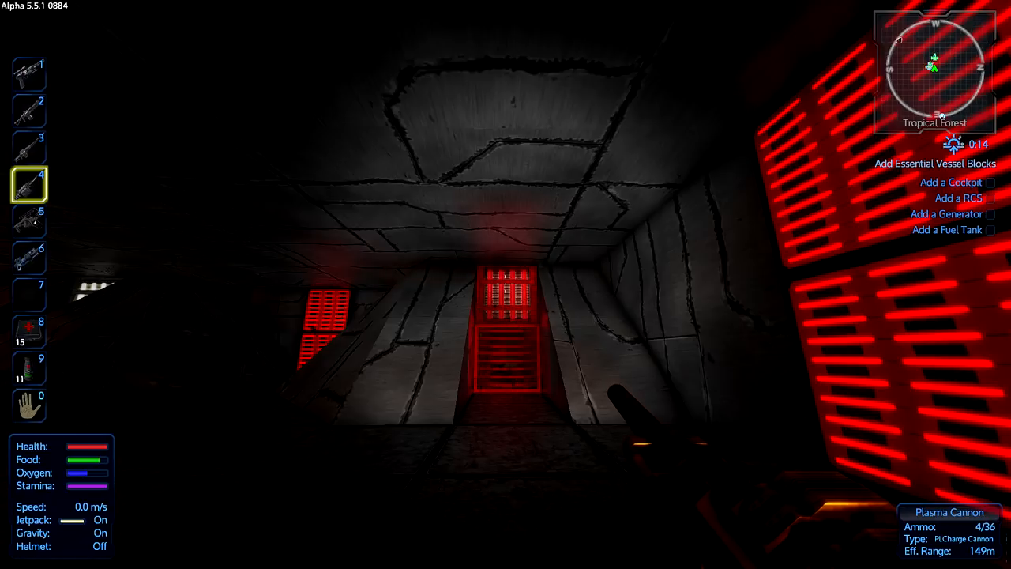
{"action": "left_click", "coordinate": [506, 284]}
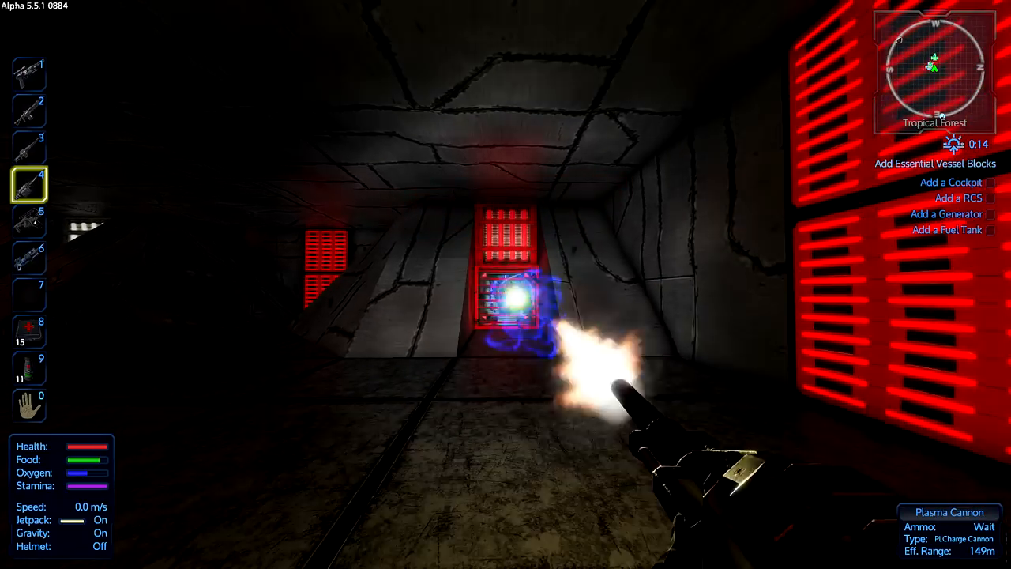
{"action": "left_click", "coordinate": [505, 284]}
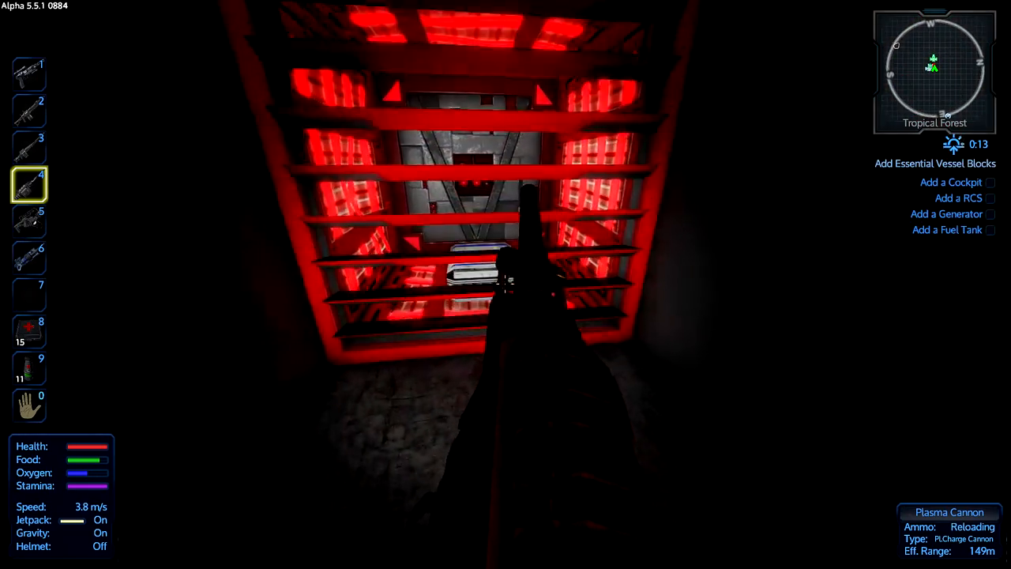
{"action": "mouse_move", "coordinate": [505, 284]}
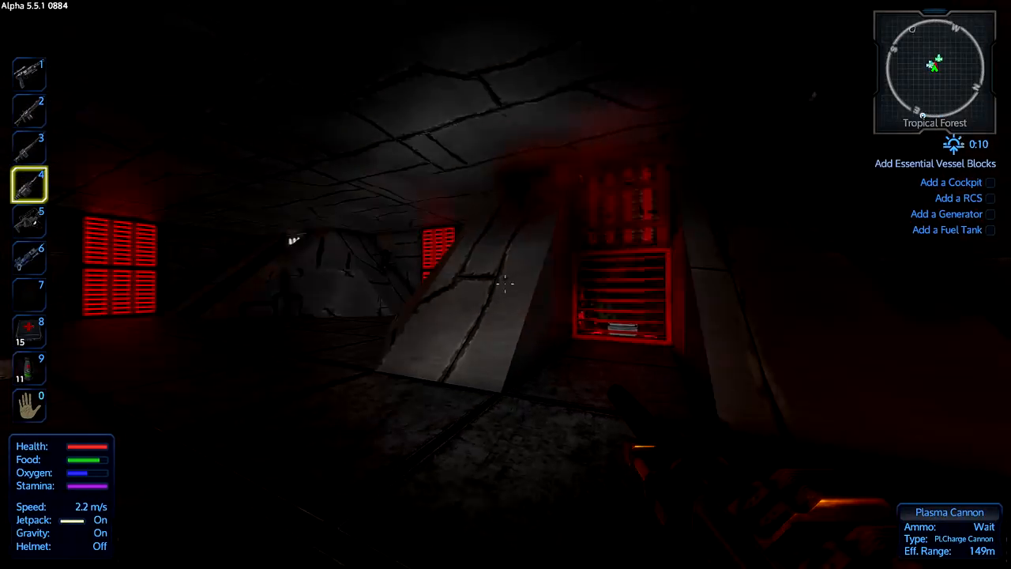
{"action": "left_click", "coordinate": [506, 284]}
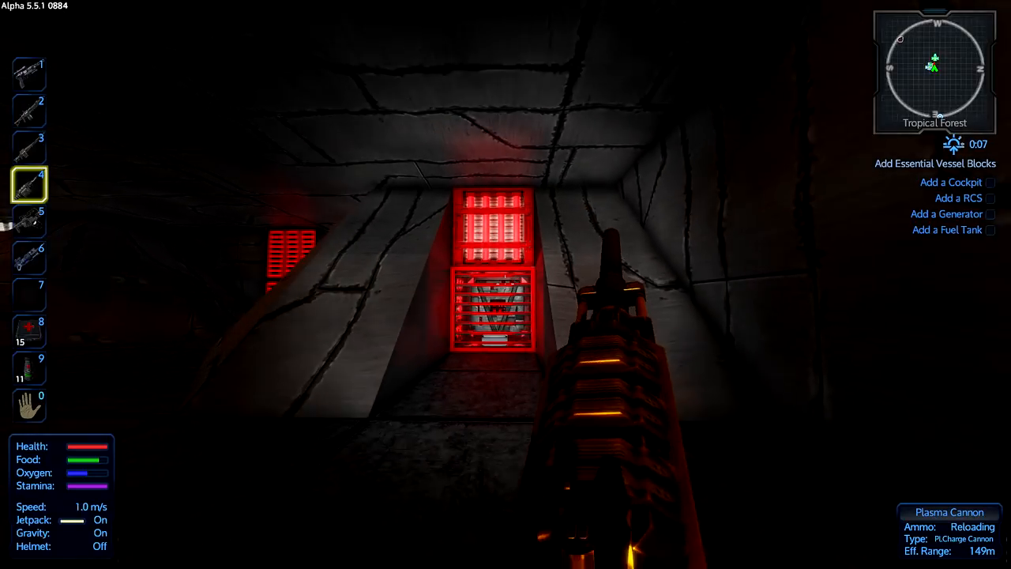
Blast open the red core cage and reach the drop container inside.
{"action": "left_click", "coordinate": [505, 284]}
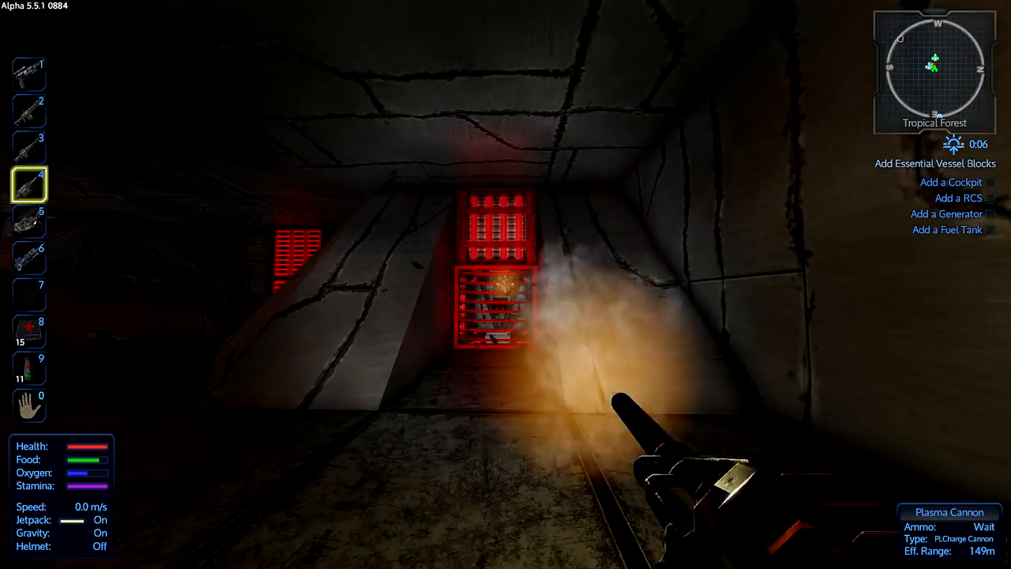
{"action": "left_click", "coordinate": [505, 284]}
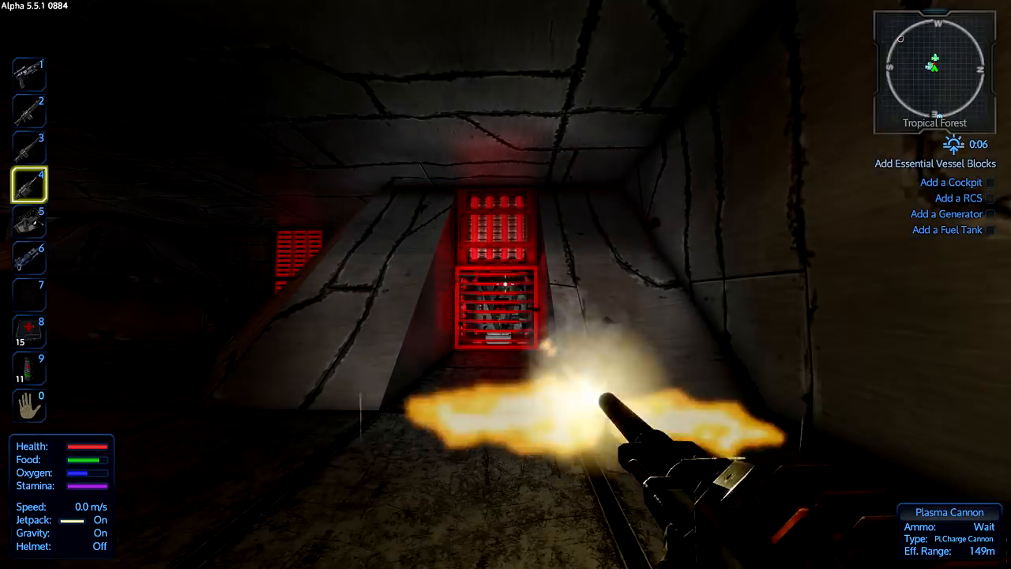
{"action": "left_click", "coordinate": [505, 284]}
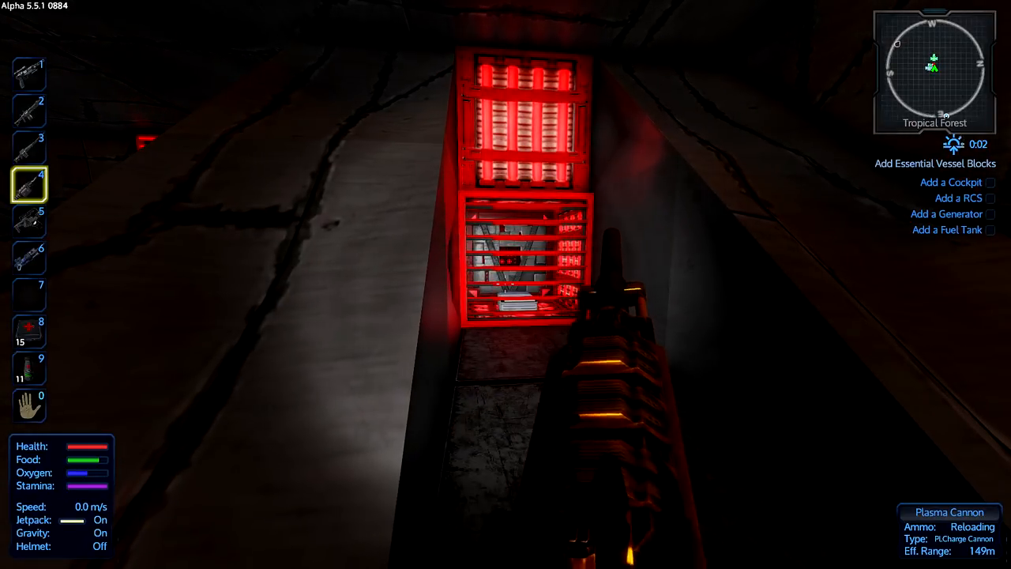
{"action": "mouse_move", "coordinate": [505, 284]}
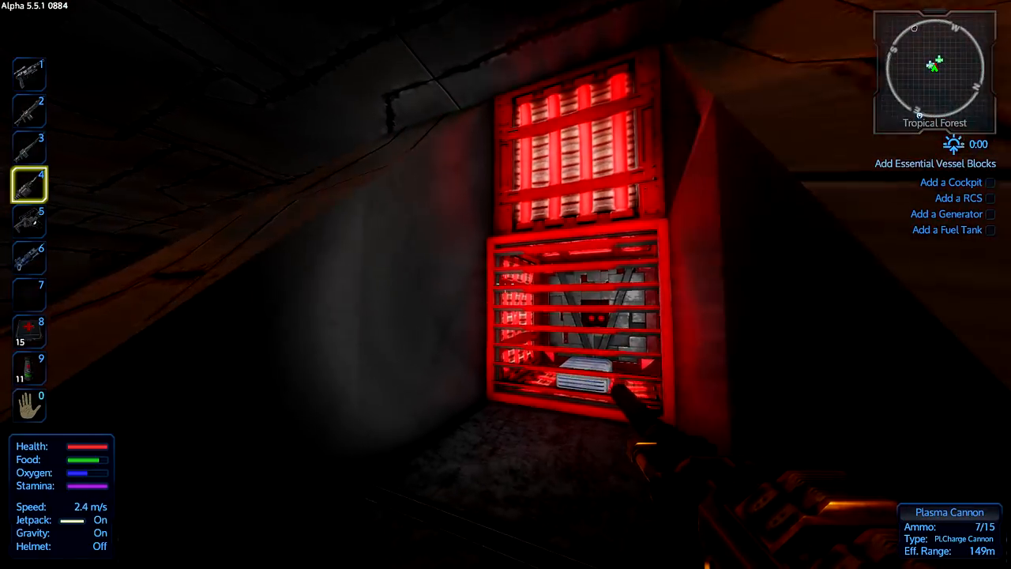
{"action": "left_click", "coordinate": [505, 285]}
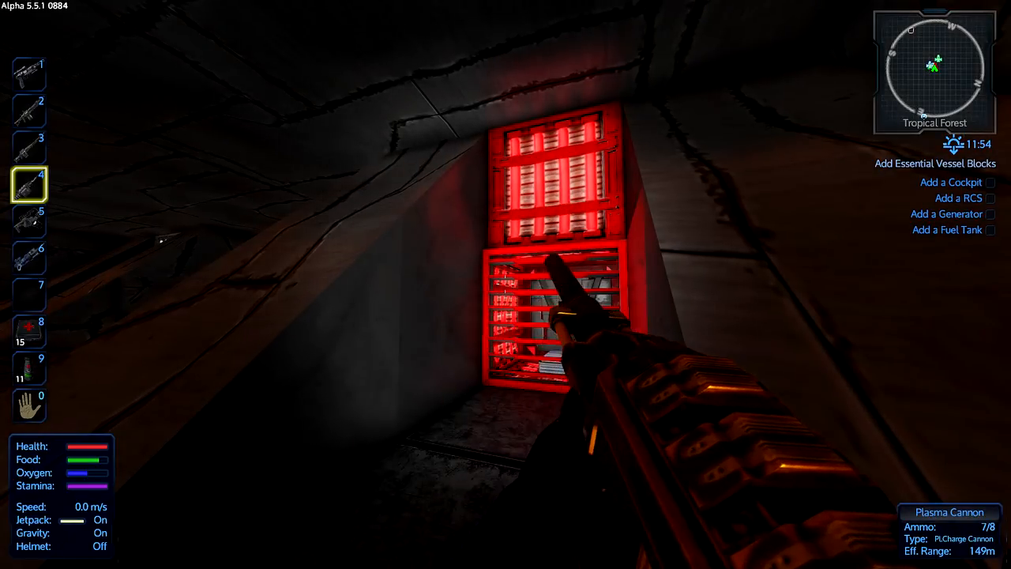
{"action": "left_click", "coordinate": [506, 284]}
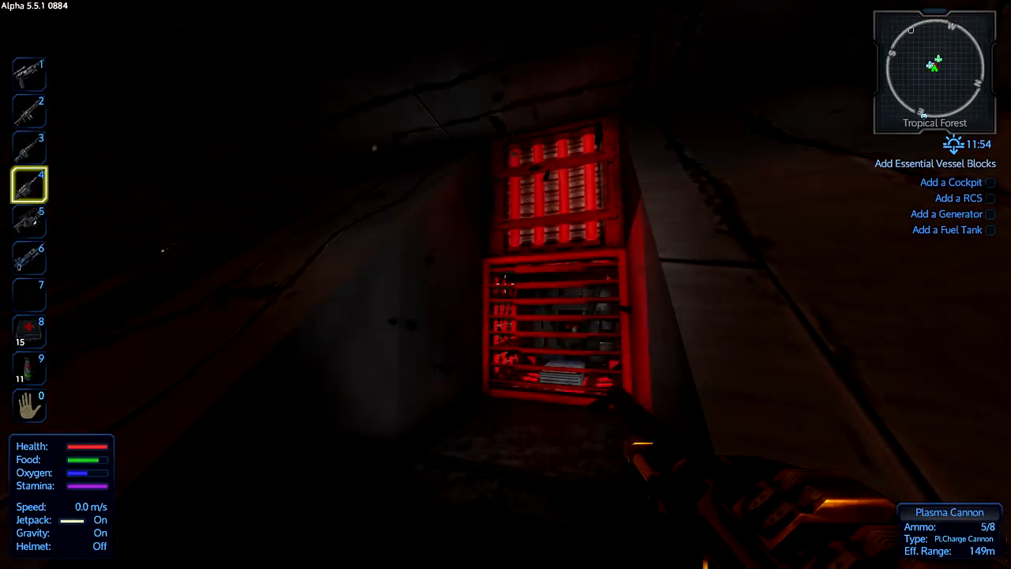
{"action": "left_click", "coordinate": [505, 284]}
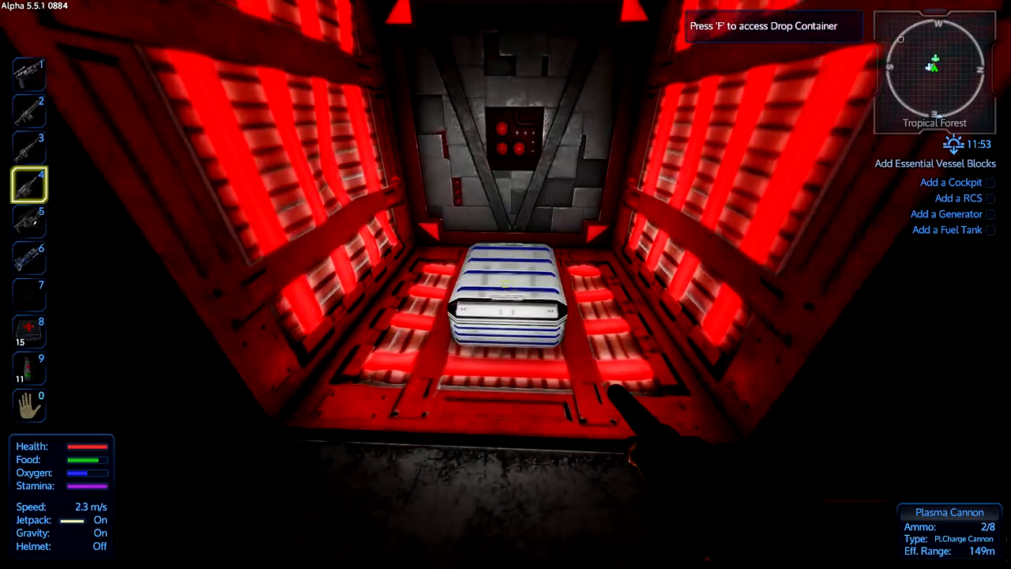
Take the Epic Rocket Launcher from the drop container and destroy the drone base core.
{"action": "key", "text": "f"}
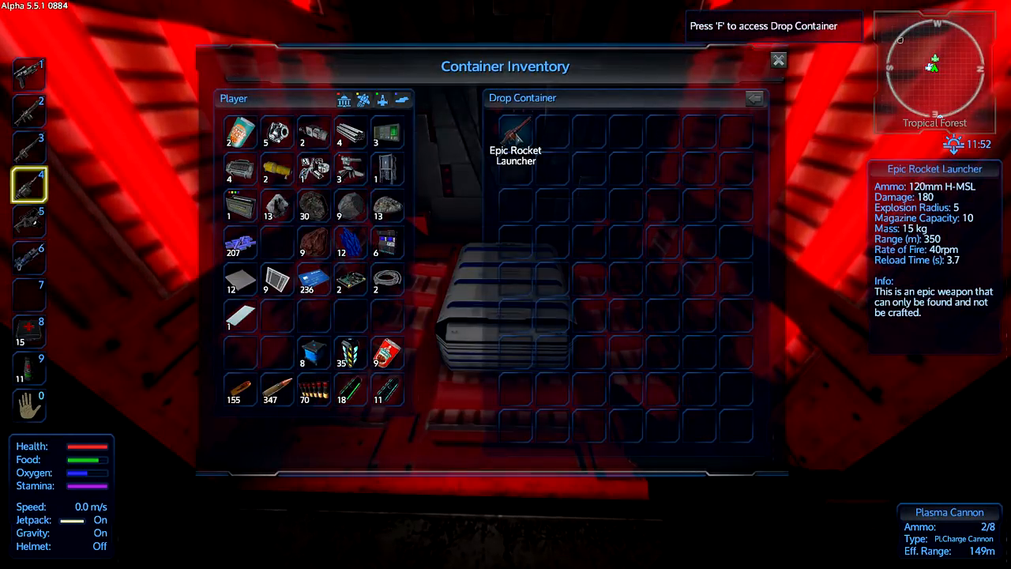
{"action": "left_click_drag", "start_coordinate": [515, 135], "coordinate": [387, 316]}
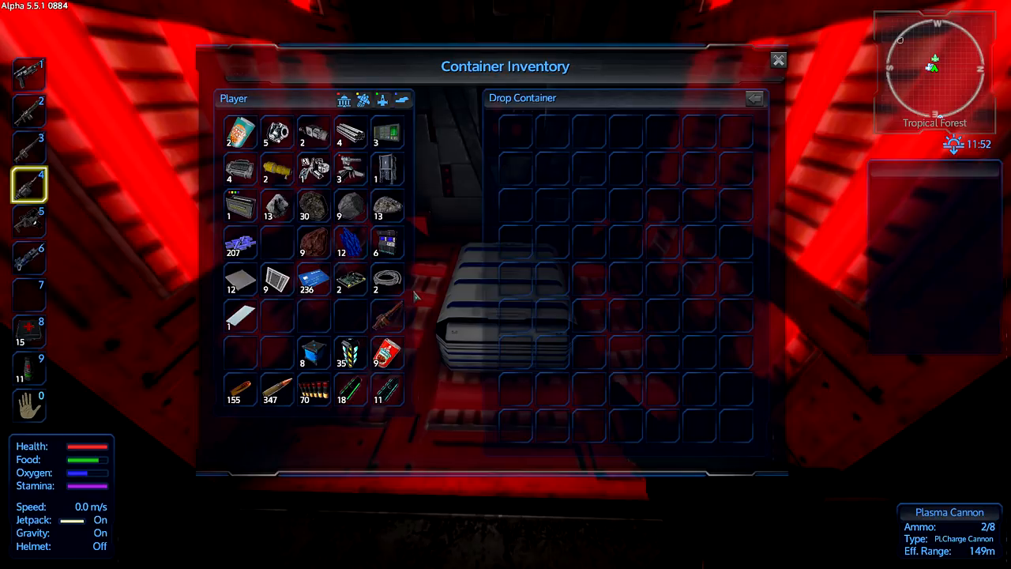
{"action": "left_click", "coordinate": [778, 59]}
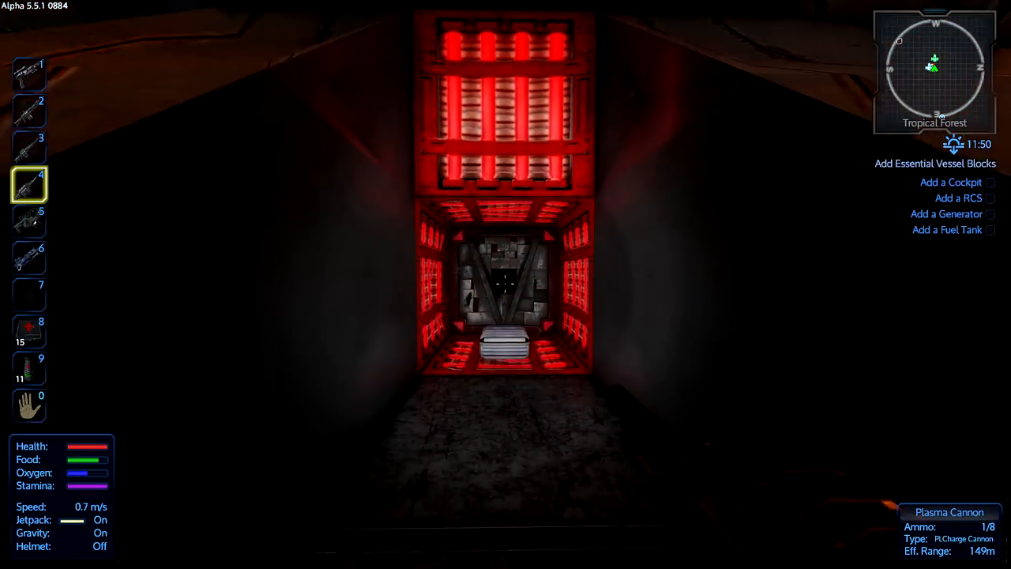
{"action": "left_click", "coordinate": [506, 284]}
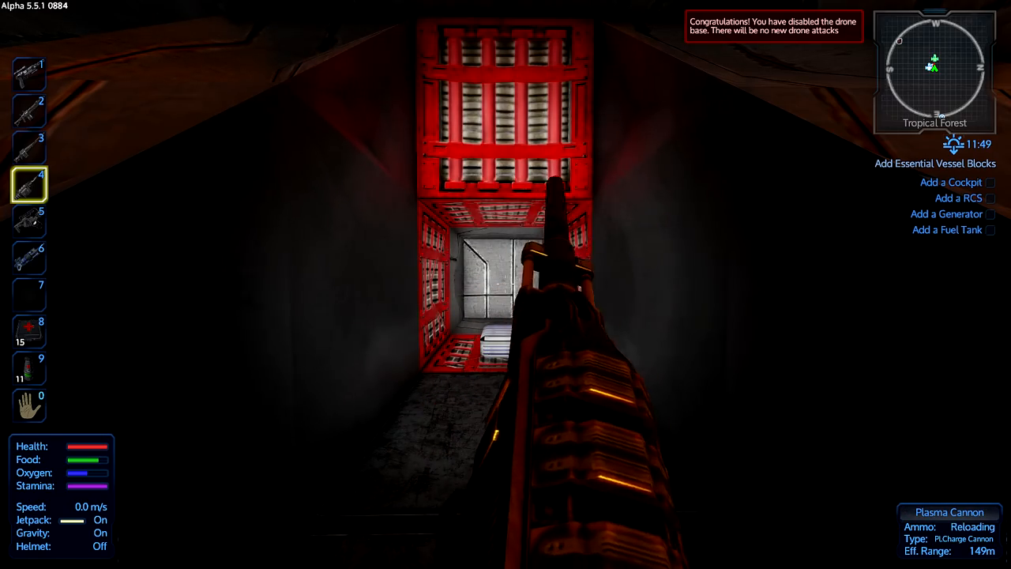
{"action": "key", "text": "w"}
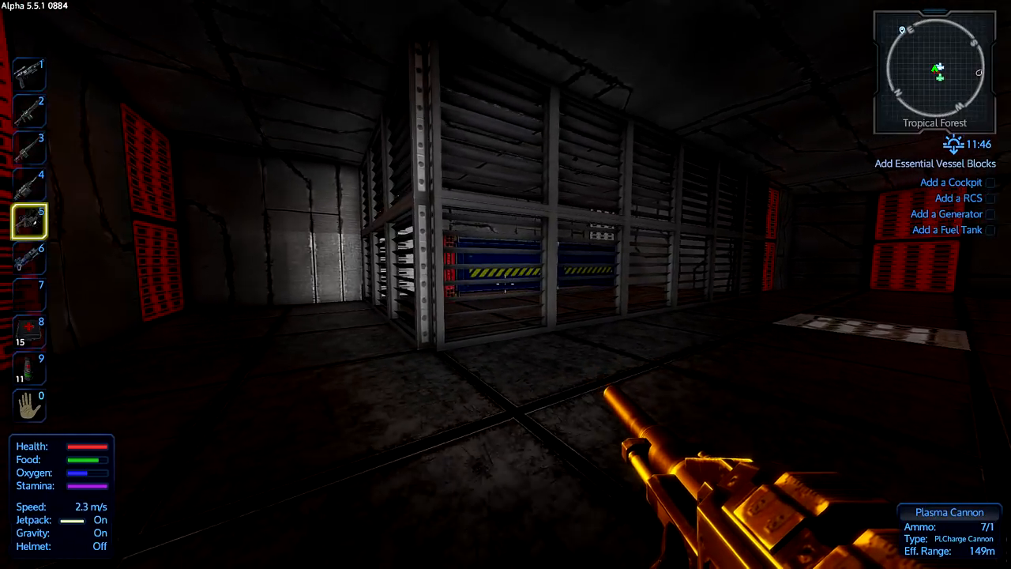
Salvage plates from Cargo Box 3 with the Multi Tool and check its contents.
{"action": "left_click", "coordinate": [505, 284]}
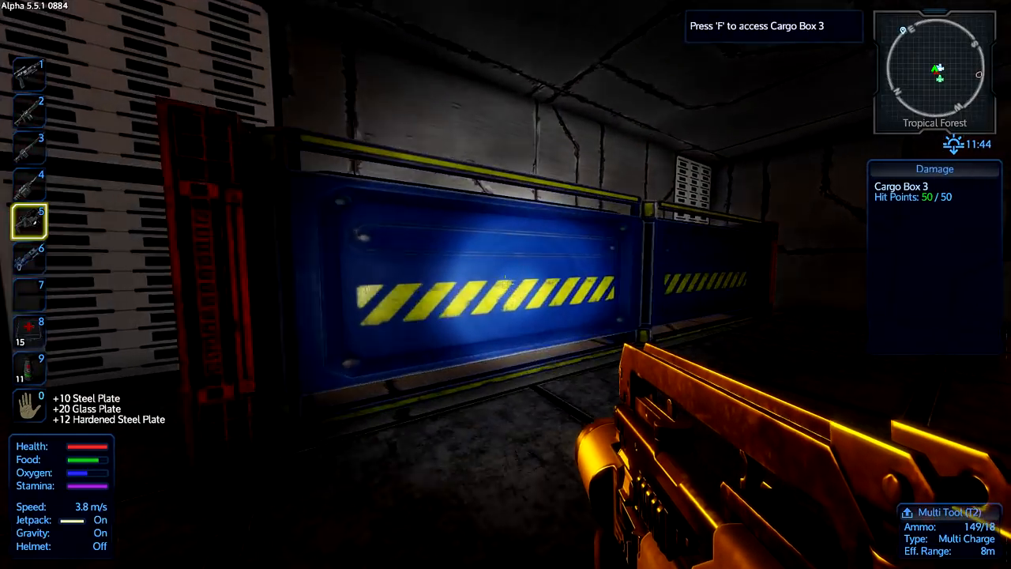
{"action": "key", "text": "f"}
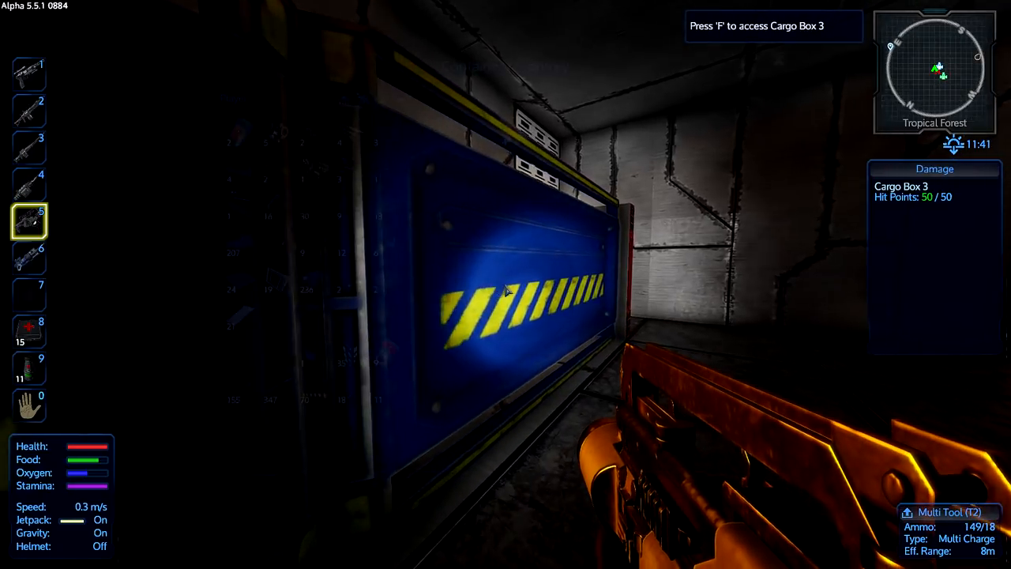
{"action": "key", "text": "f"}
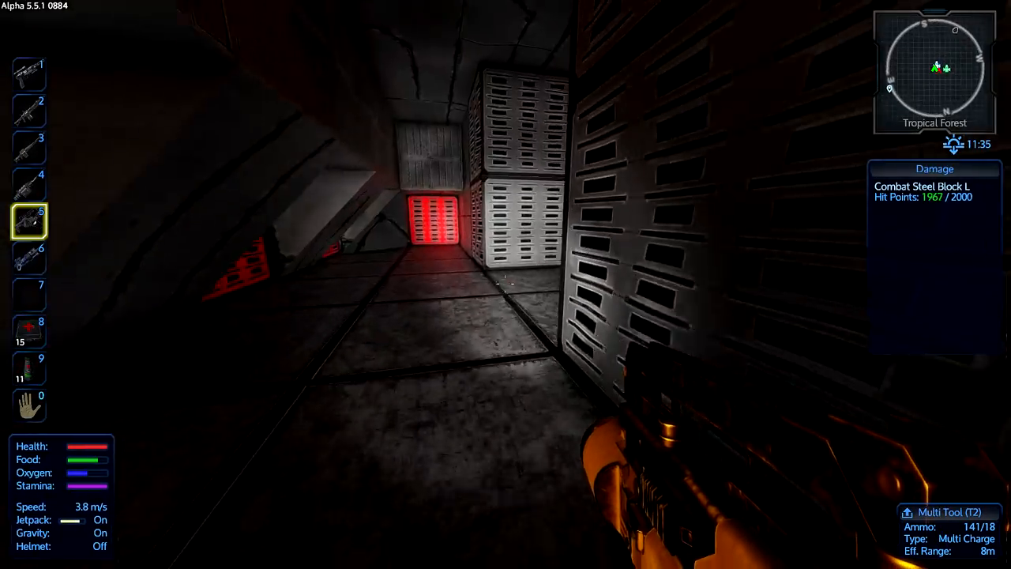
Deconstruct the base's steel blocks and machinery for reactor cores, CPUs and flux coils.
{"action": "left_click", "coordinate": [506, 284]}
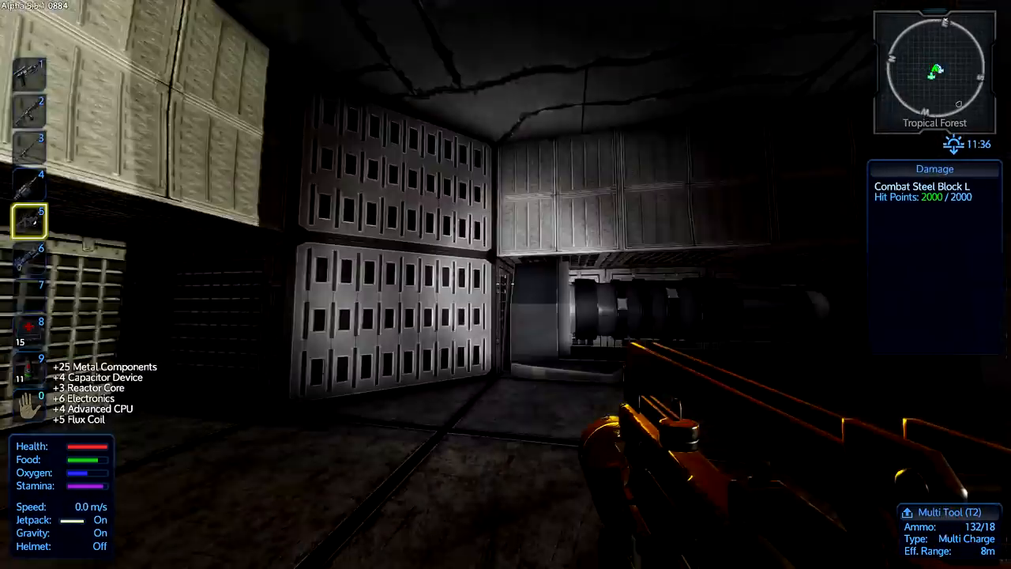
{"action": "left_click", "coordinate": [505, 285]}
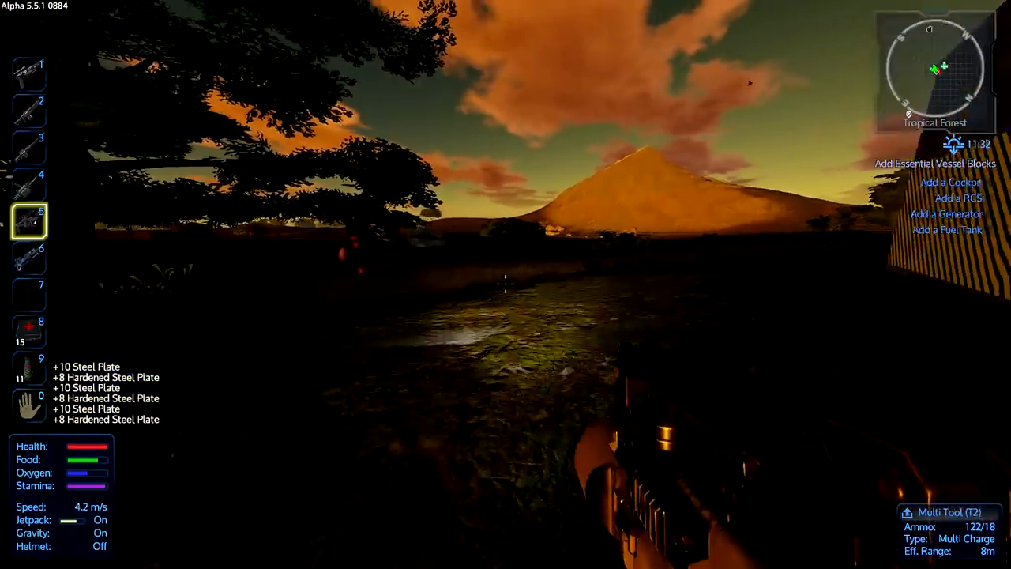
{"action": "mouse_move", "coordinate": [506, 285]}
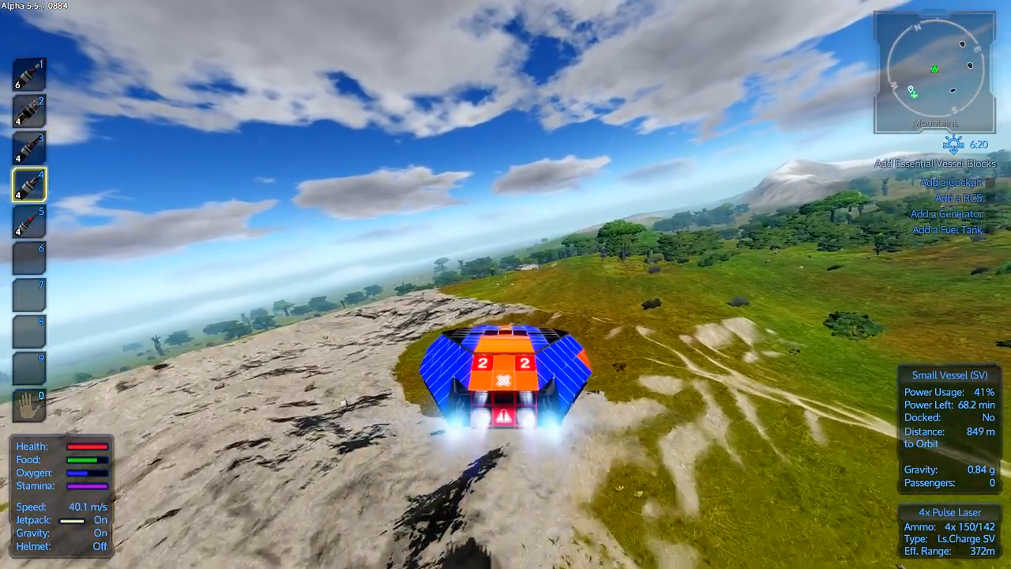
Fly the small vessel forward over the mountains.
{"action": "key", "text": "w"}
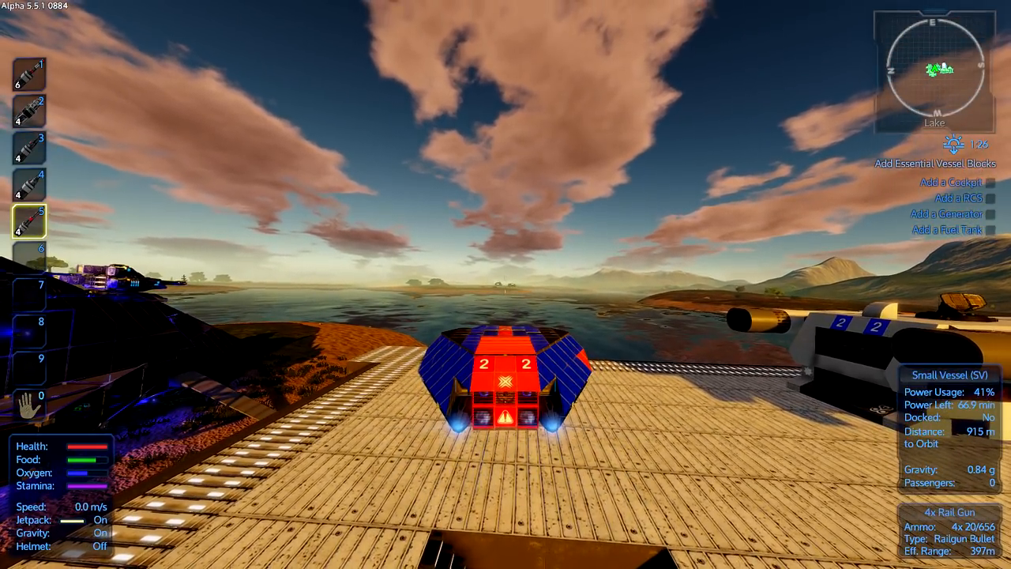
Walk across the sunlit deck toward the base entrance.
{"action": "key", "text": "F"}
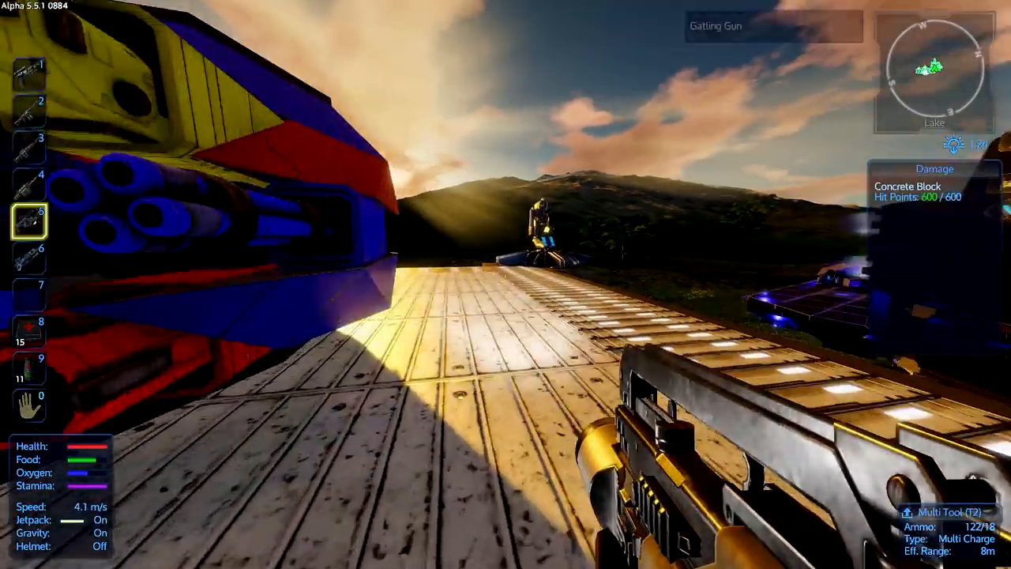
{"action": "mouse_move", "coordinate": [506, 284]}
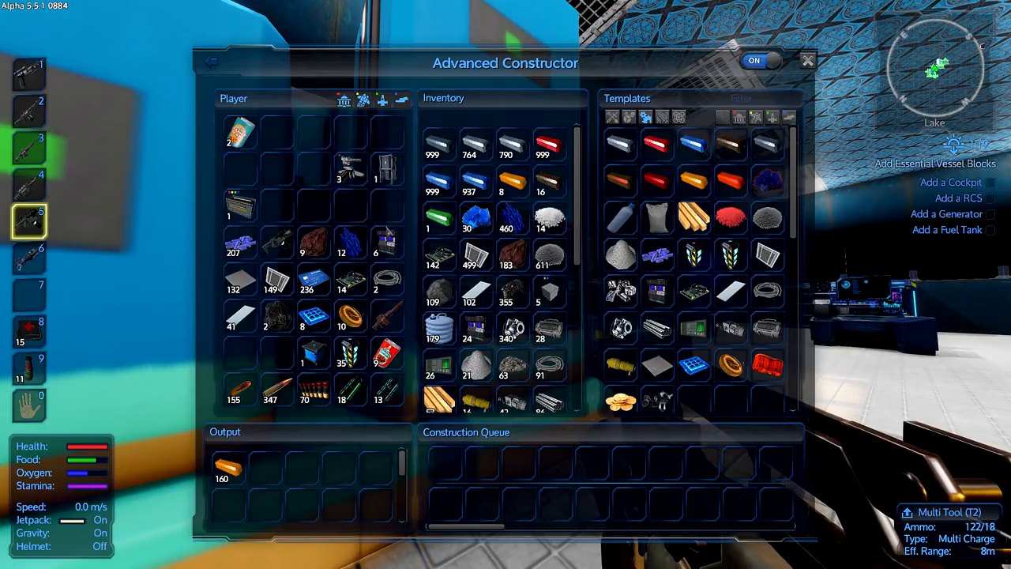
{"action": "mouse_move", "coordinate": [240, 280]}
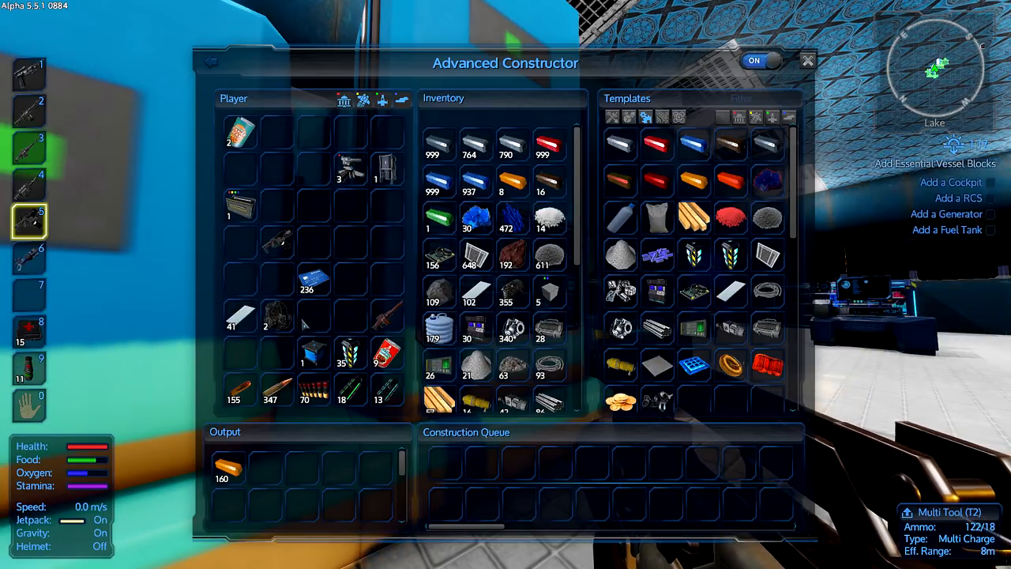
{"action": "mouse_move", "coordinate": [312, 355]}
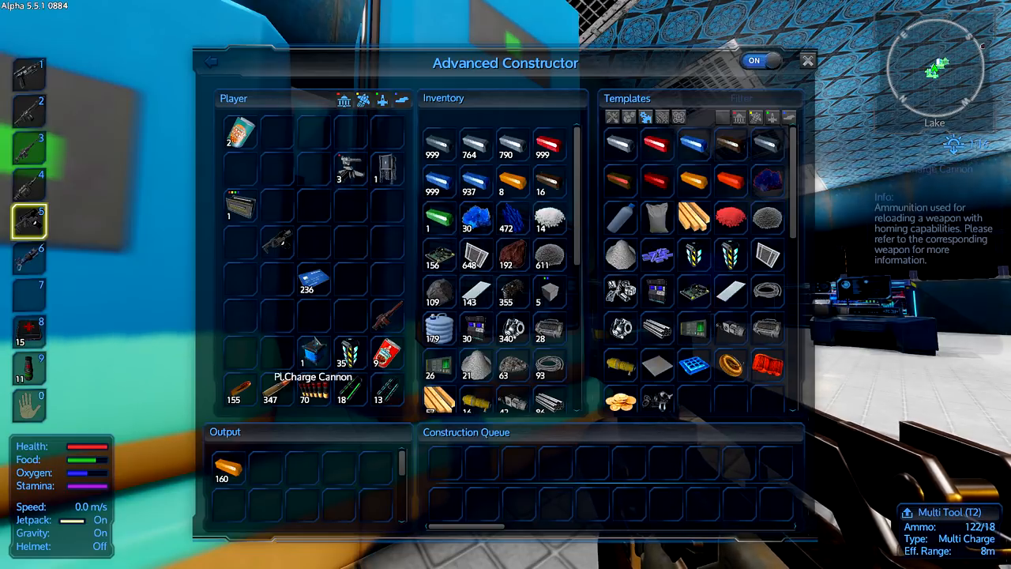
Close the Advanced Constructor with the loot stored, then open Cargo Box 2.
{"action": "key", "text": "Escape"}
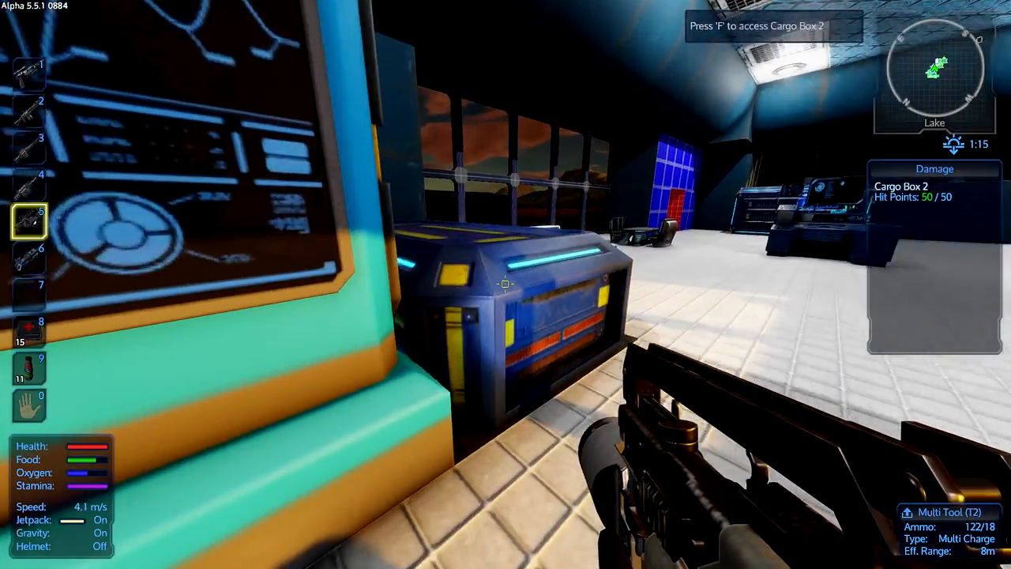
{"action": "key", "text": "f"}
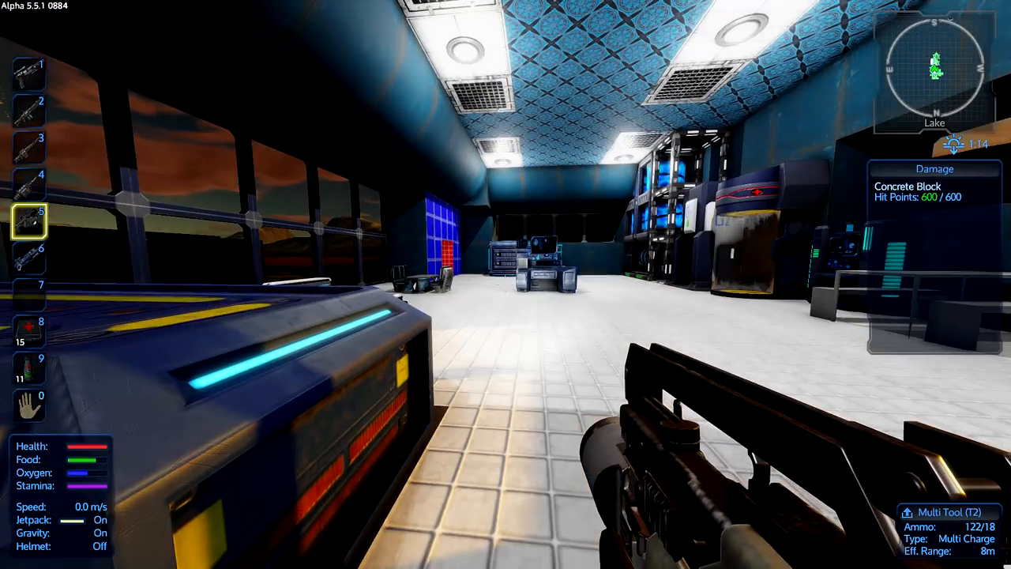
{"action": "mouse_move", "coordinate": [505, 284]}
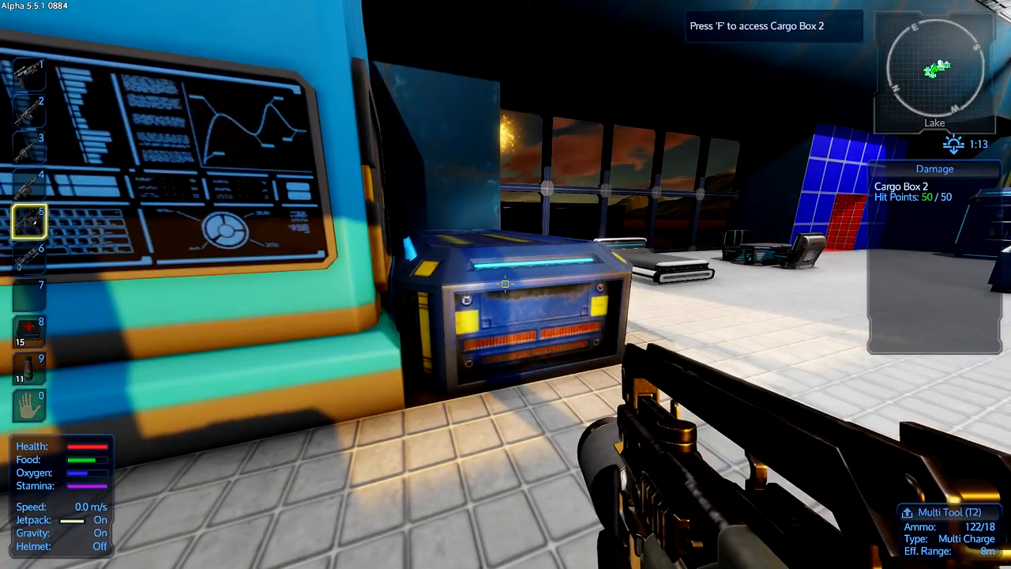
{"action": "key", "text": "f"}
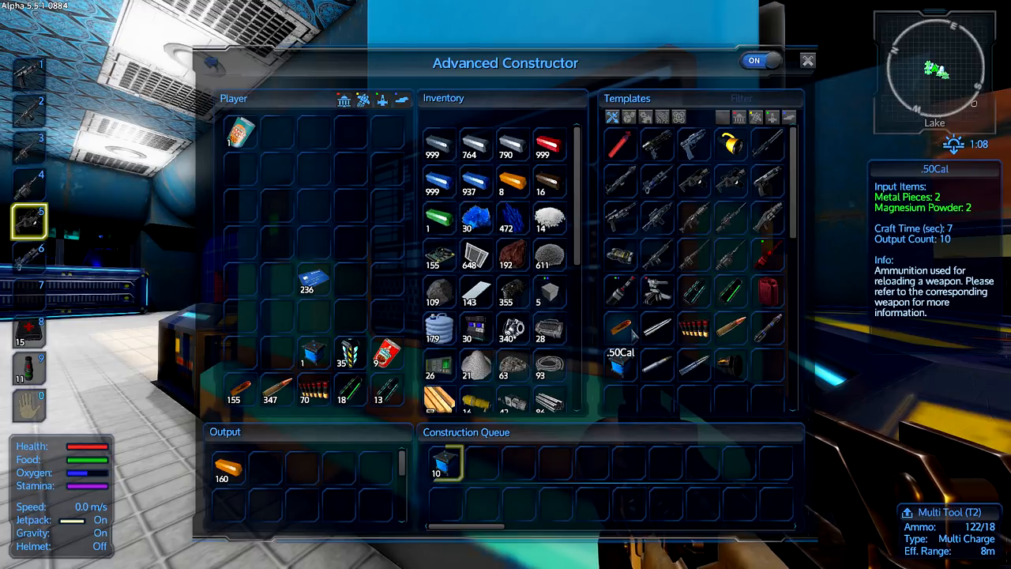
Queue another ammunition batch from the Advanced Constructor templates.
{"action": "left_click", "coordinate": [620, 363]}
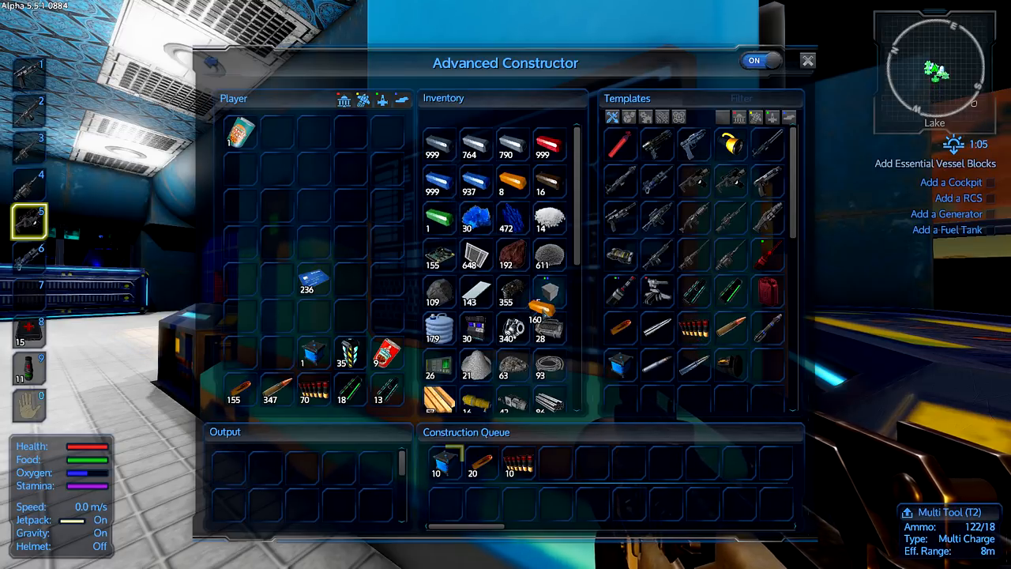
{"action": "scroll", "scroll_direction": "down", "scroll_amount": 3}
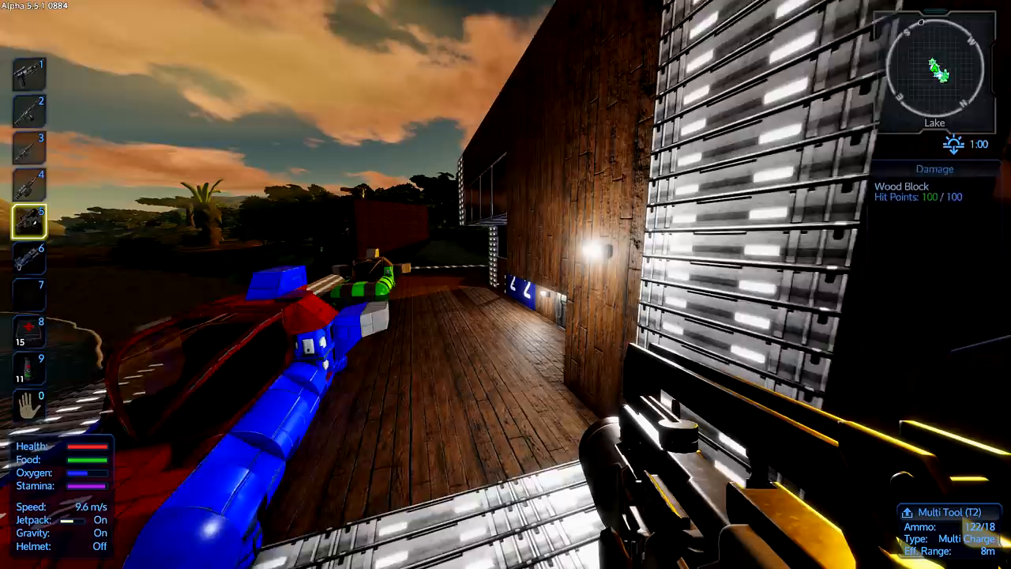
{"action": "mouse_move", "coordinate": [506, 284]}
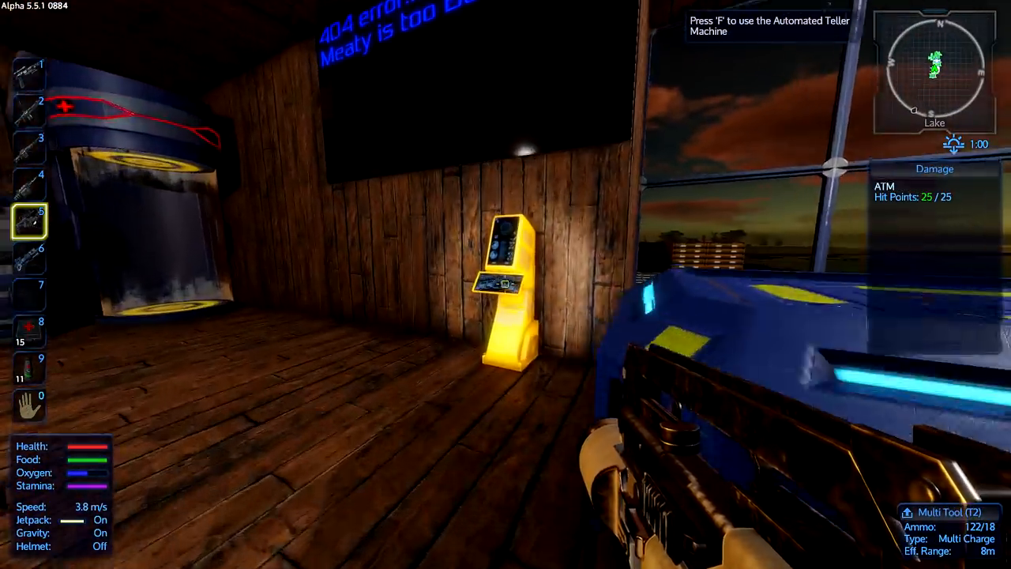
Walk past the ATM room onto the wooden deck and look back at the base.
{"action": "key", "text": "f"}
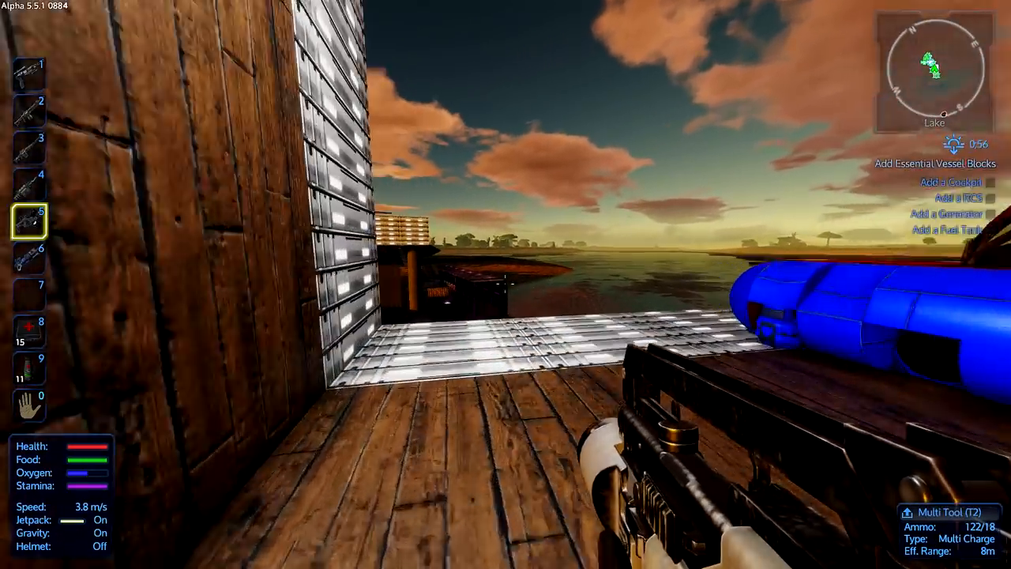
{"action": "mouse_move", "coordinate": [506, 284]}
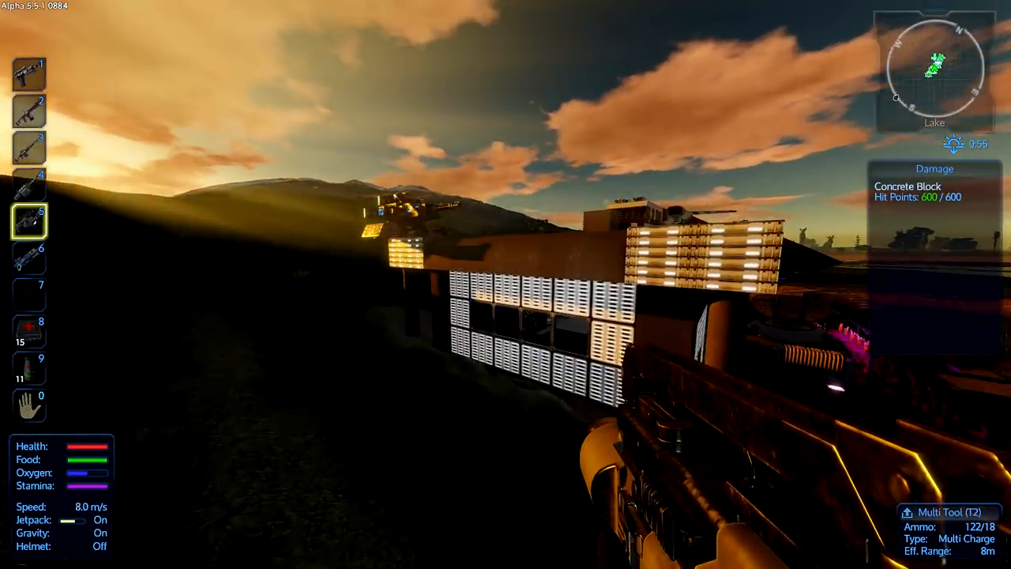
{"action": "mouse_move", "coordinate": [505, 284]}
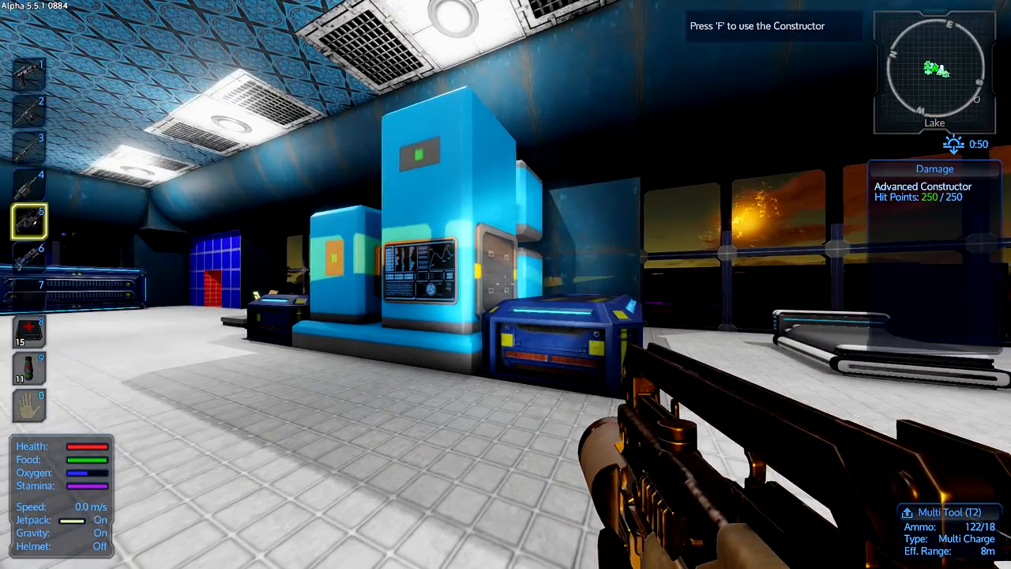
{"action": "mouse_move", "coordinate": [505, 284]}
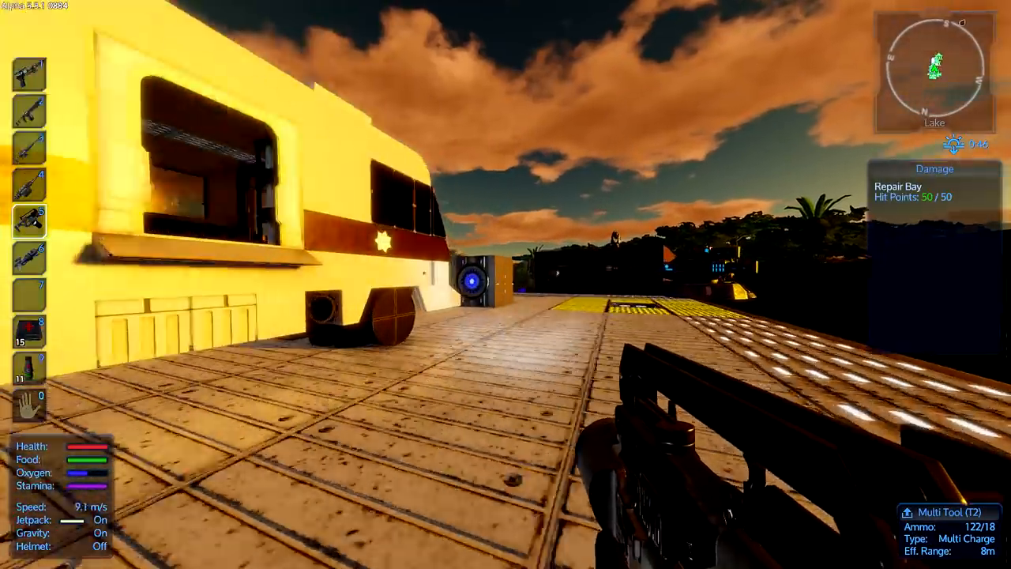
{"action": "mouse_move", "coordinate": [506, 284]}
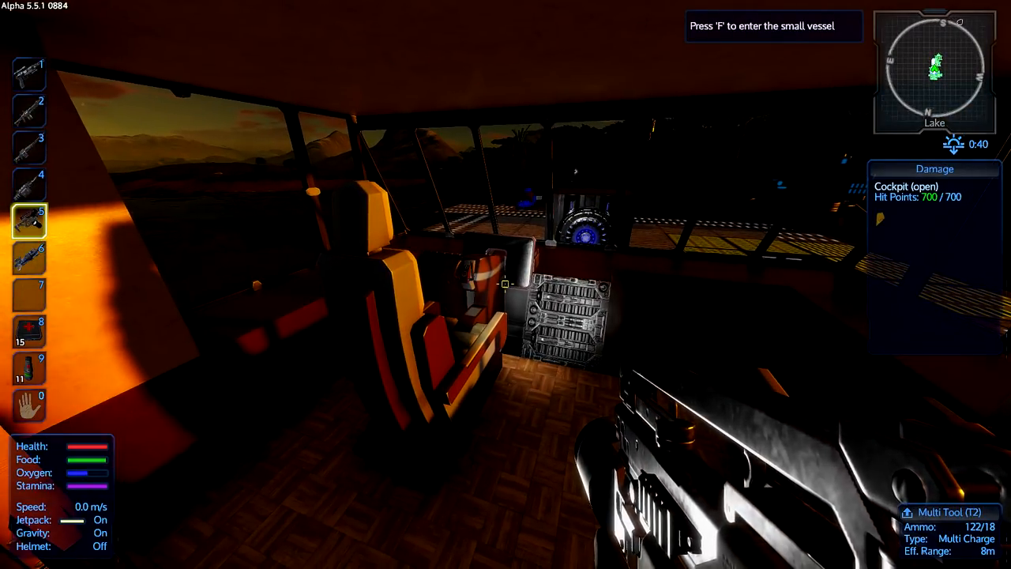
Walk up to the parked small vessel's open cockpit.
{"action": "key", "text": "f"}
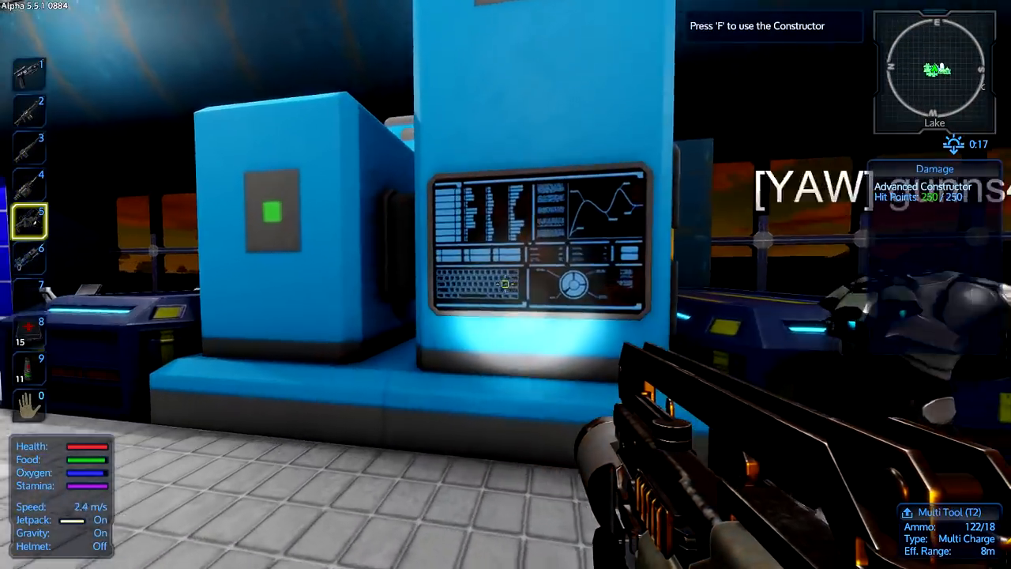
Collect the finished .50Cal ammo boxes from the Advanced Constructor into the backpack.
{"action": "key", "text": "f"}
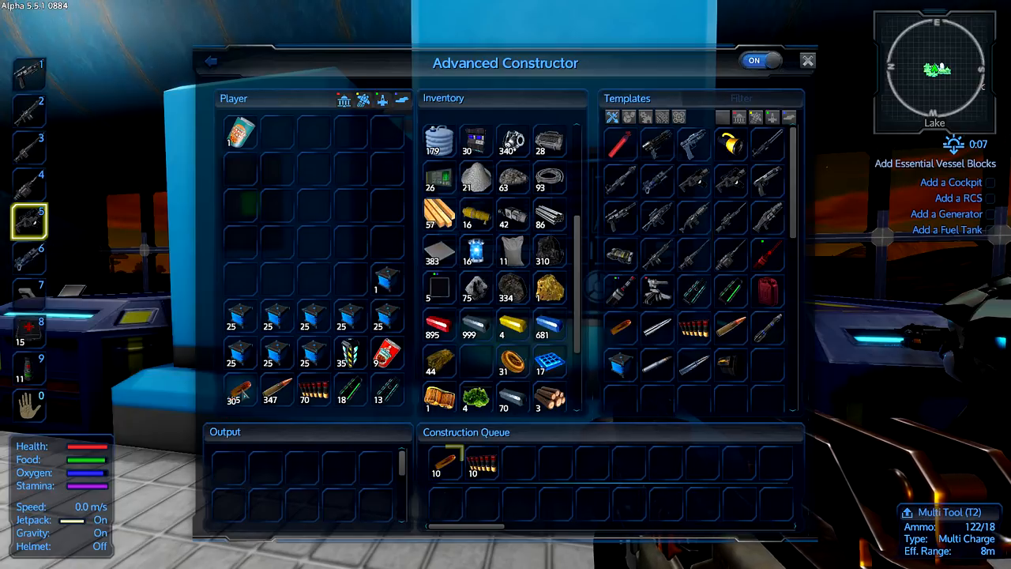
{"action": "key", "text": "Escape"}
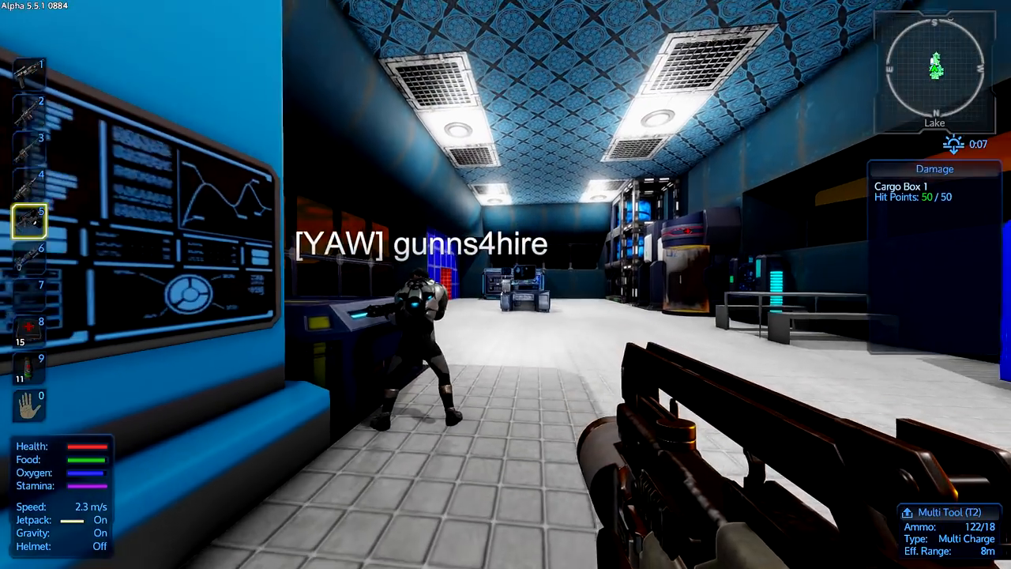
Equip the Plasma Cannon and walk through the white-floored hall toward the yellow stairs.
{"action": "key", "text": "4"}
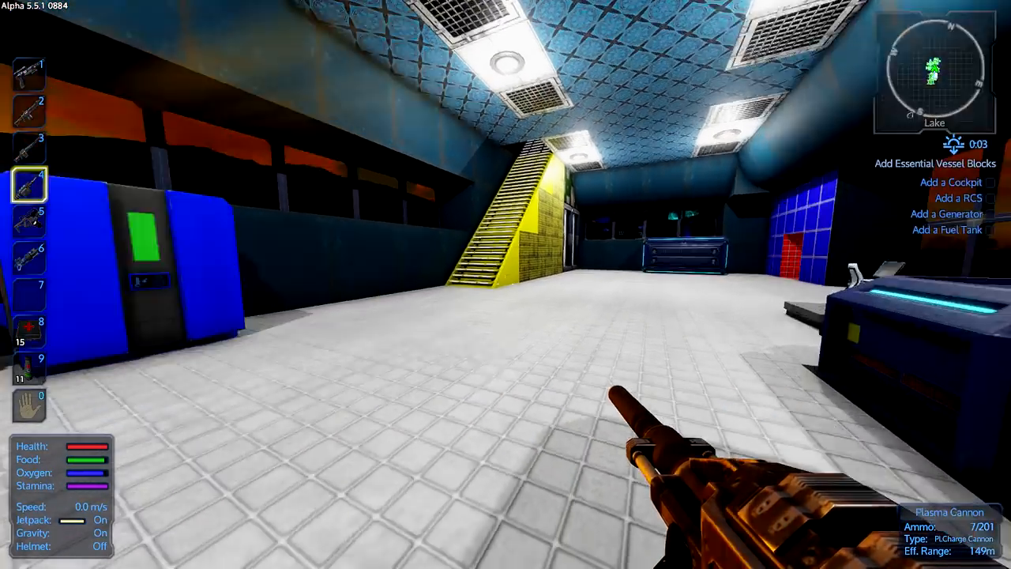
{"action": "mouse_move", "coordinate": [506, 284]}
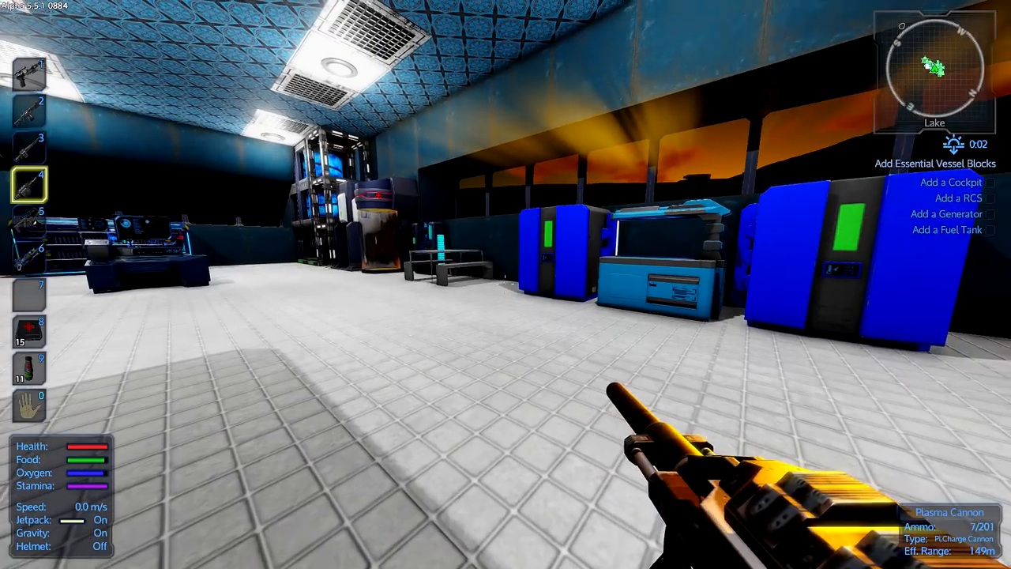